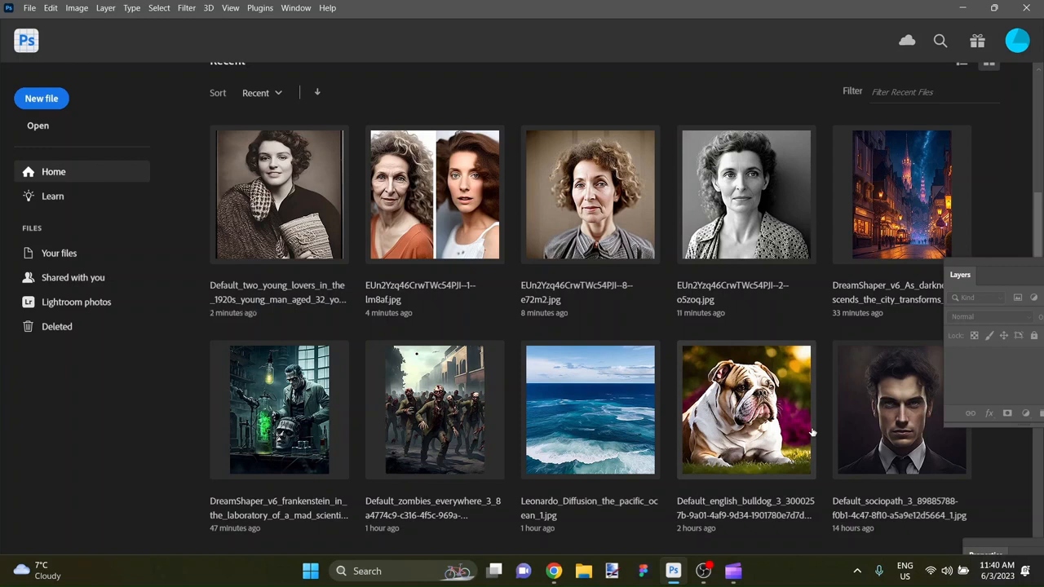
mouse_move(645, 365)
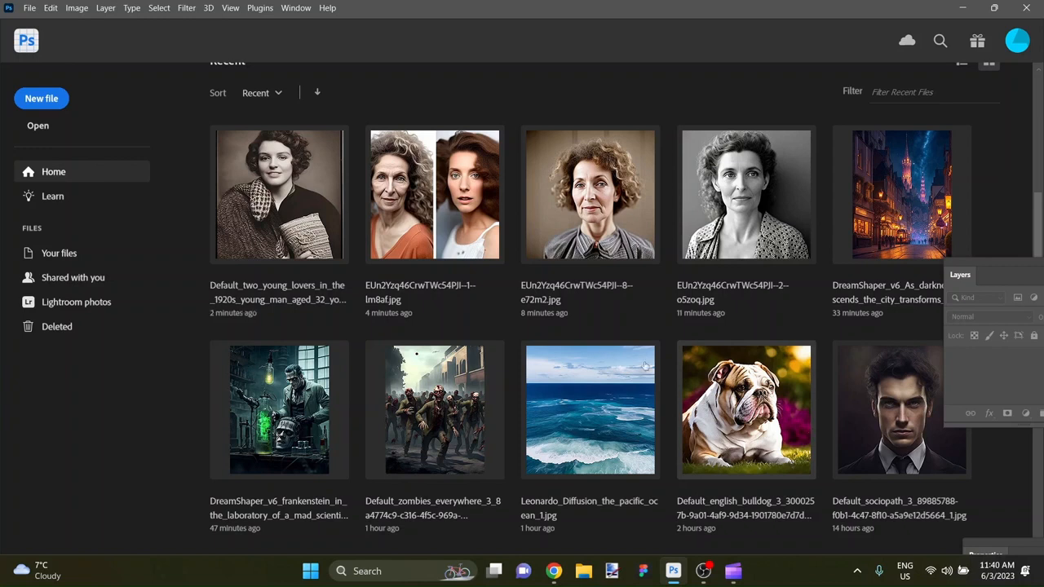
Step: Open the vintage 1920s sepia portrait of the young woman from Recent files
double_click(279, 194)
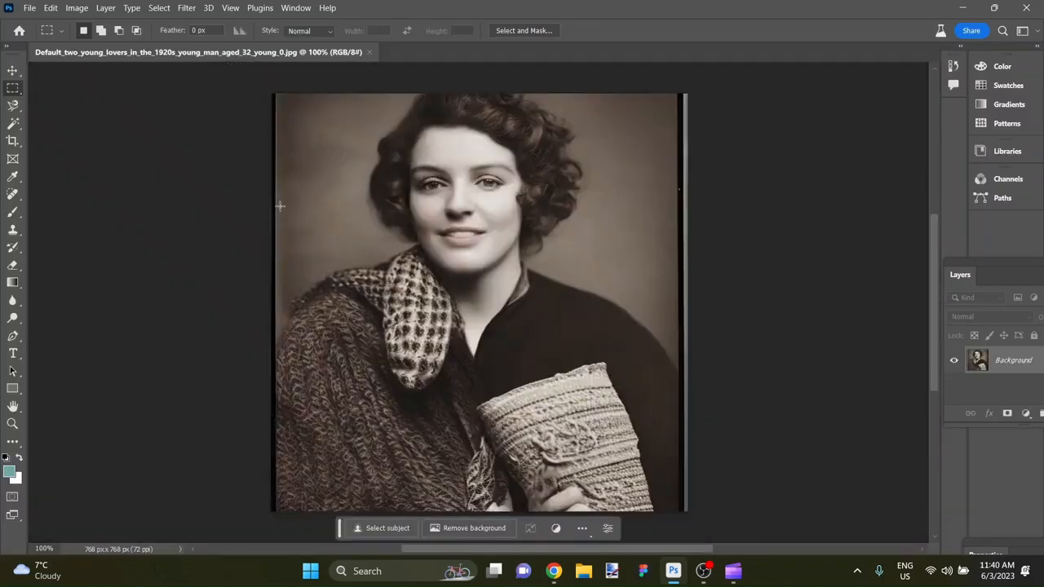
mouse_move(718, 197)
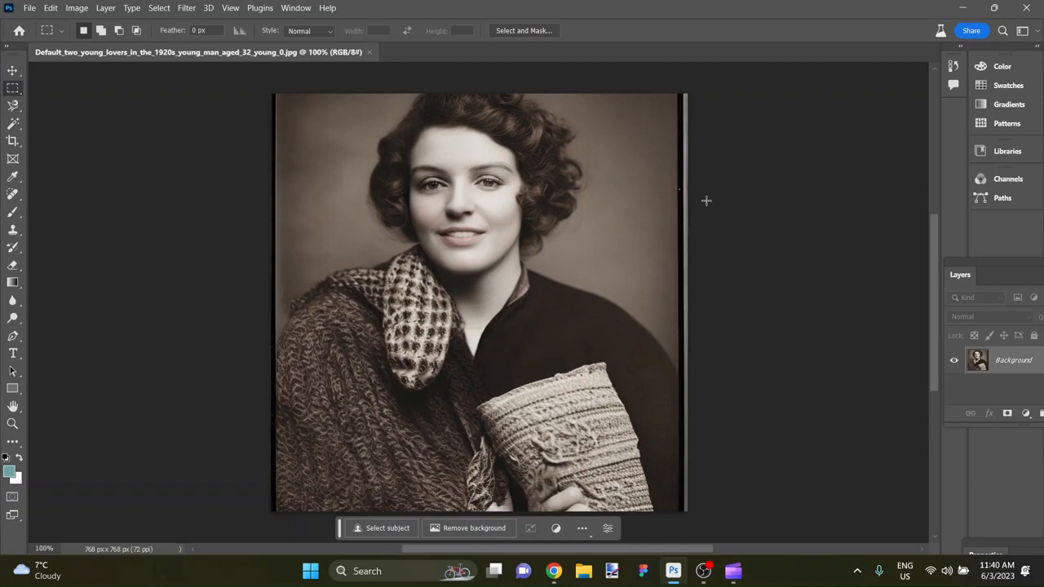
mouse_move(713, 203)
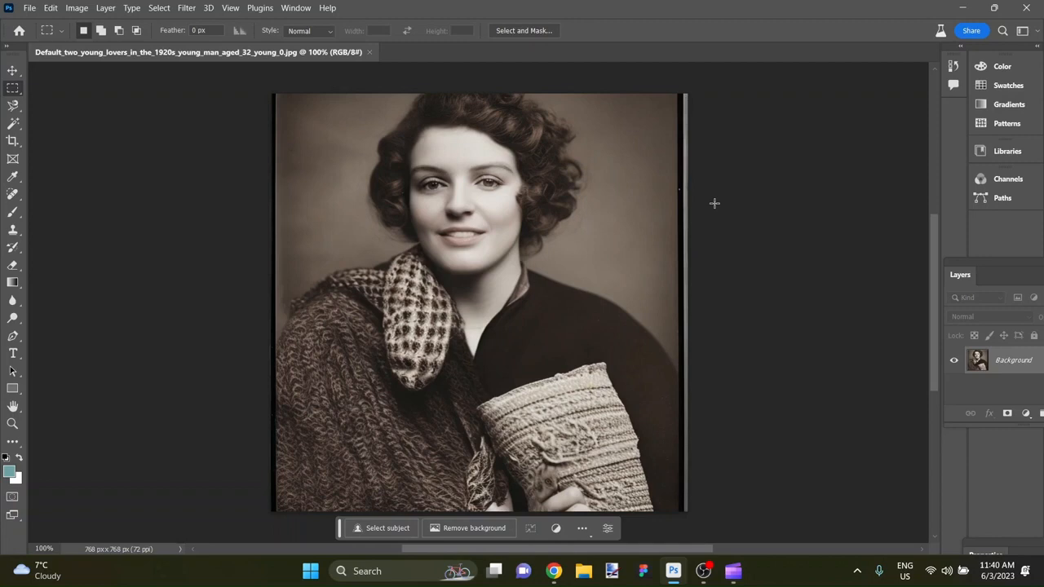
mouse_move(673, 108)
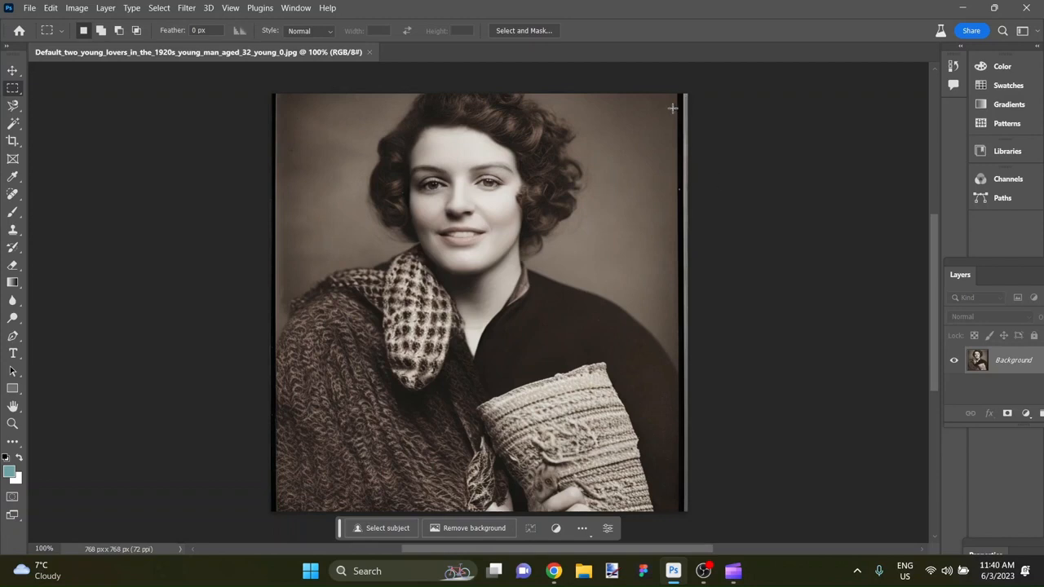
mouse_move(528, 249)
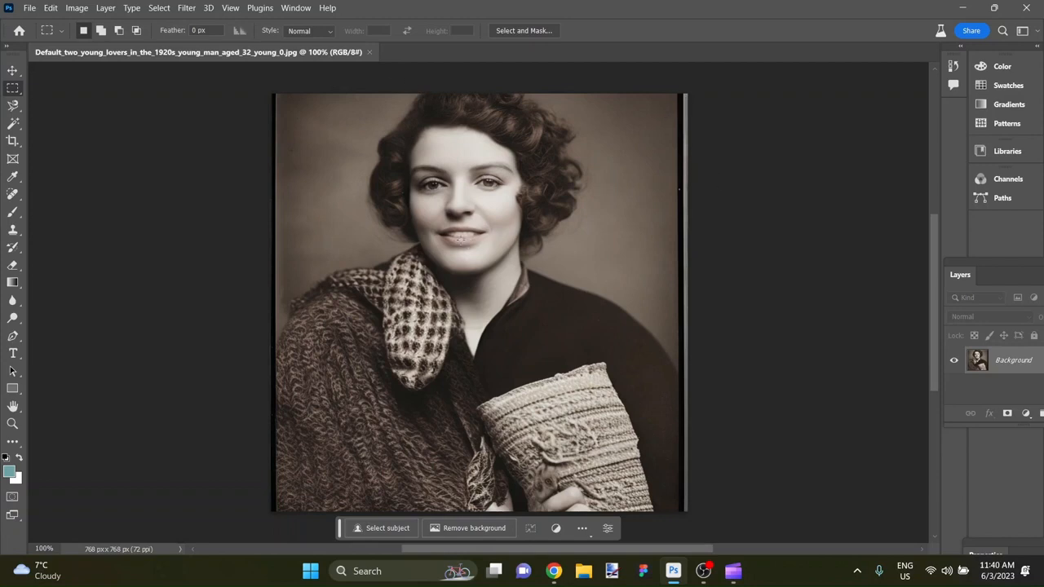
mouse_move(502, 63)
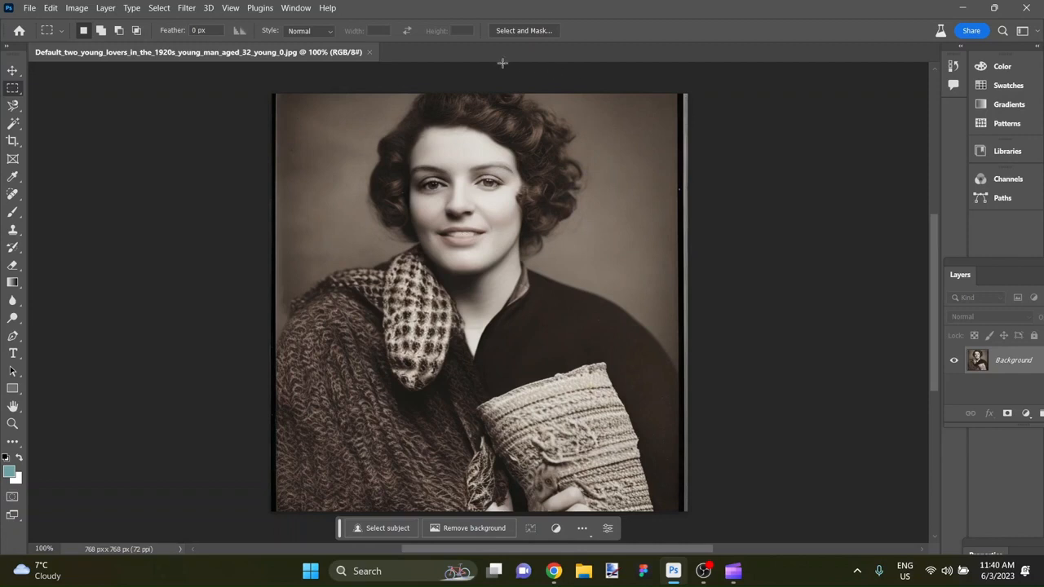
mouse_move(632, 87)
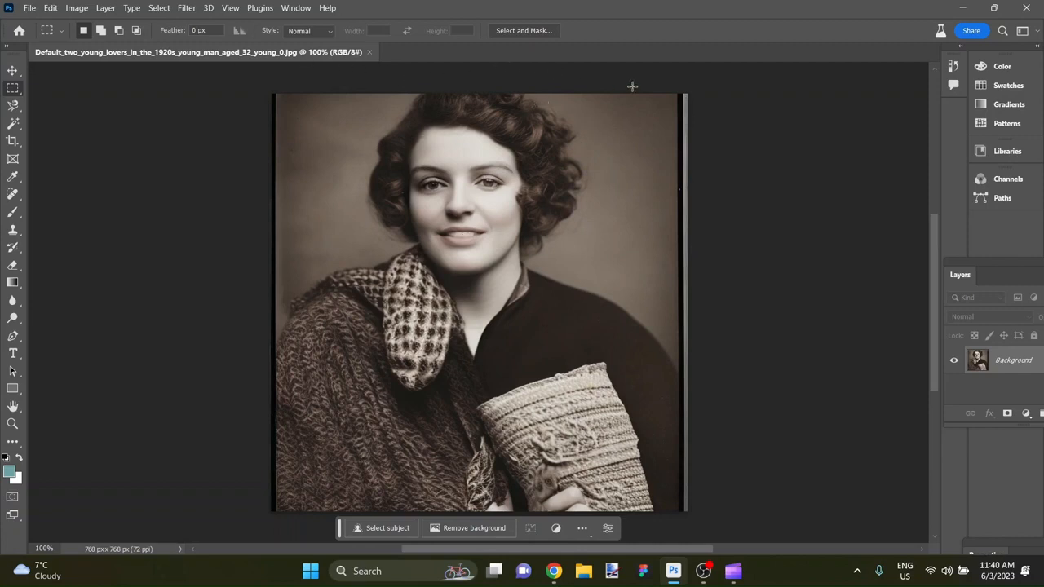
mouse_move(329, 88)
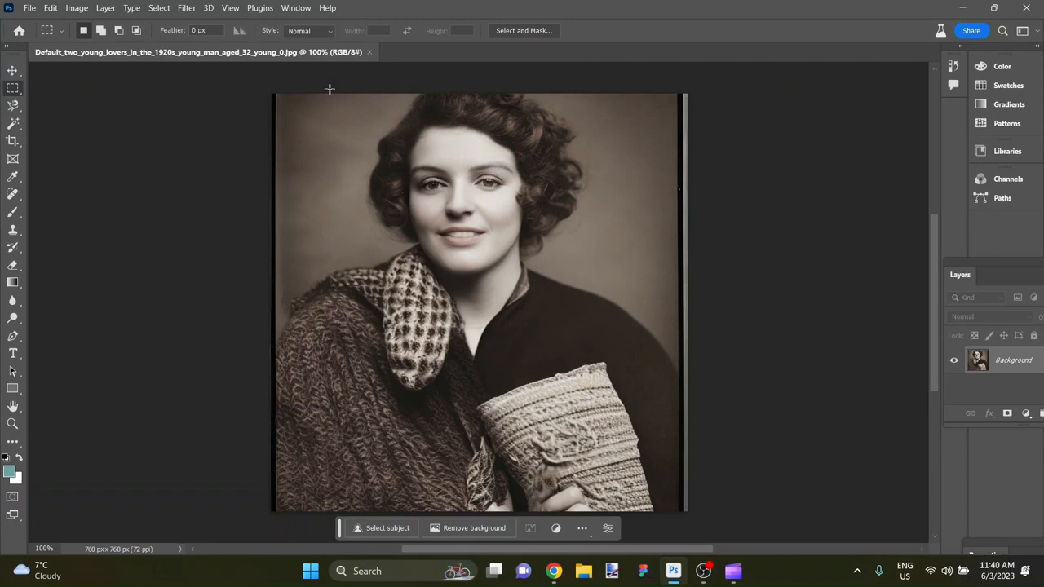
mouse_move(333, 88)
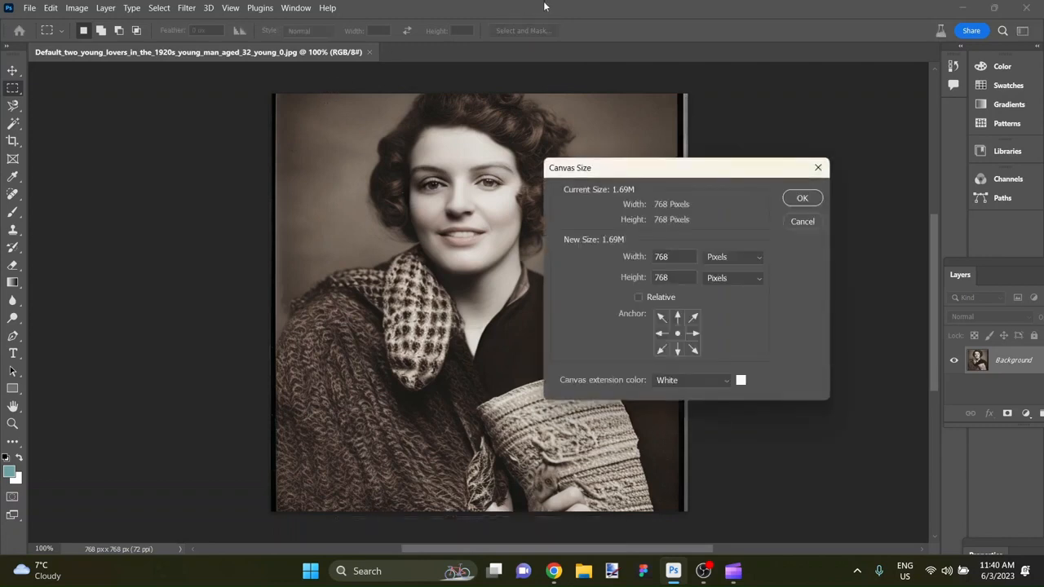
Step: Set the canvas height to 825 pixels, anchored at bottom centre
click(674, 278)
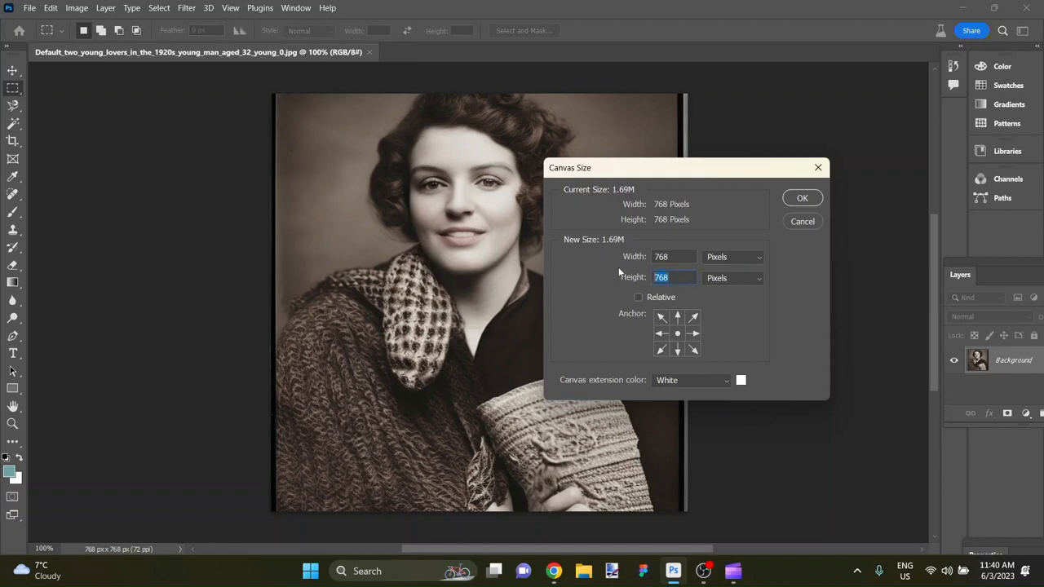
text(825)
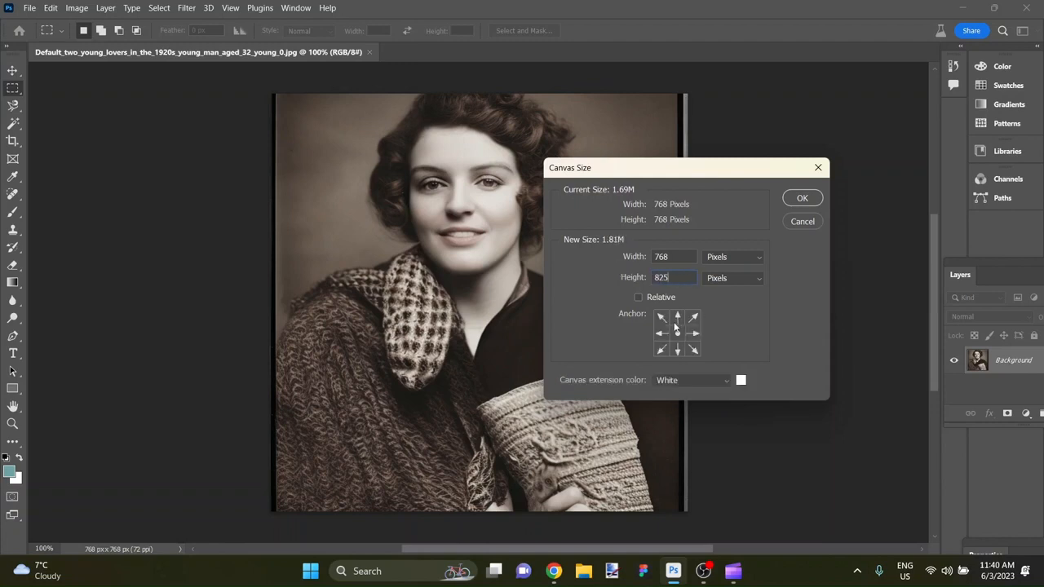
triple_click(673, 278)
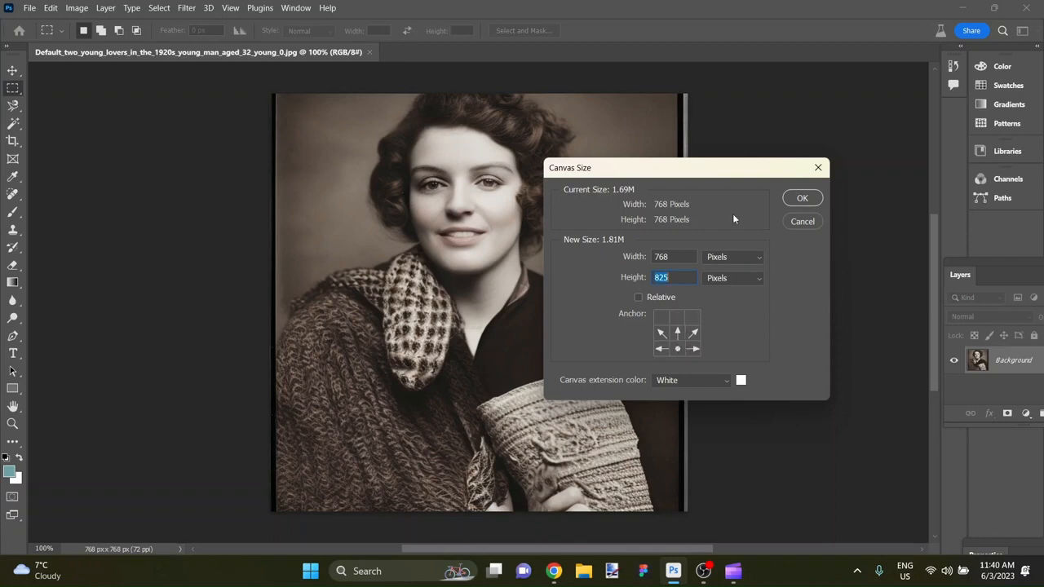
click(802, 198)
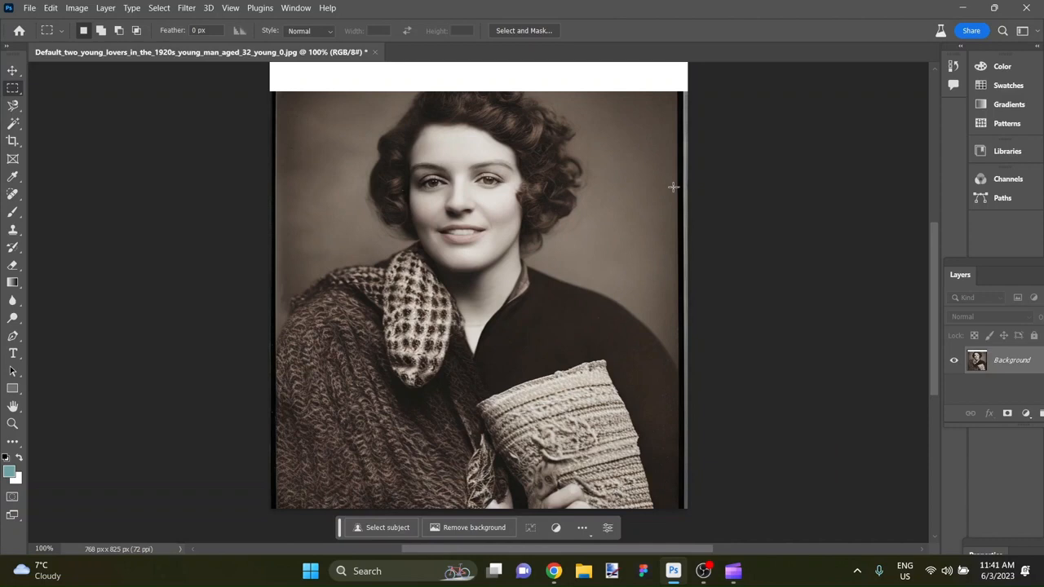
Step: Resize the canvas to 800 × 1200 pixels, anchored at top centre
click(76, 7)
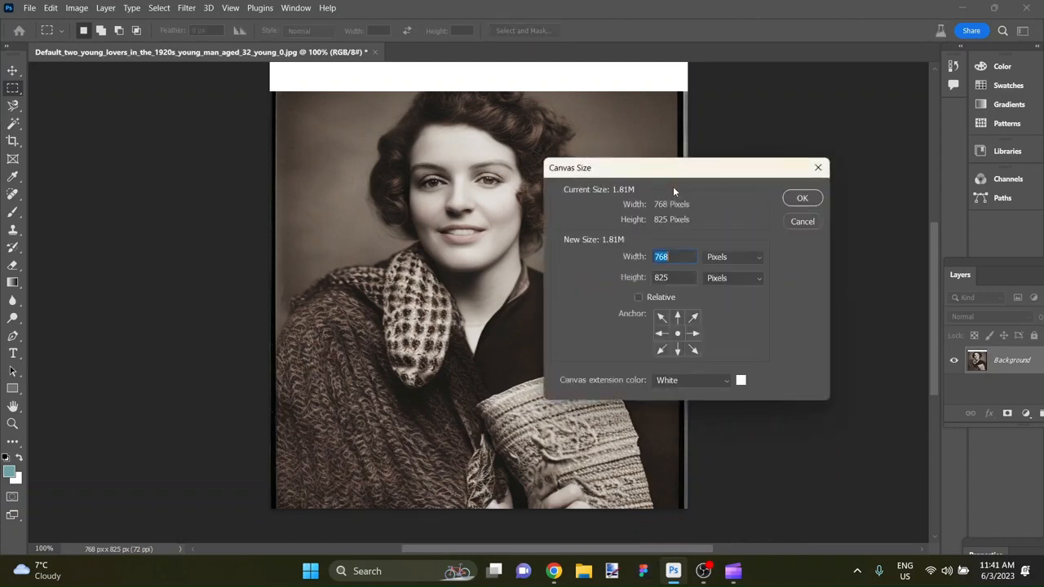
text(800)
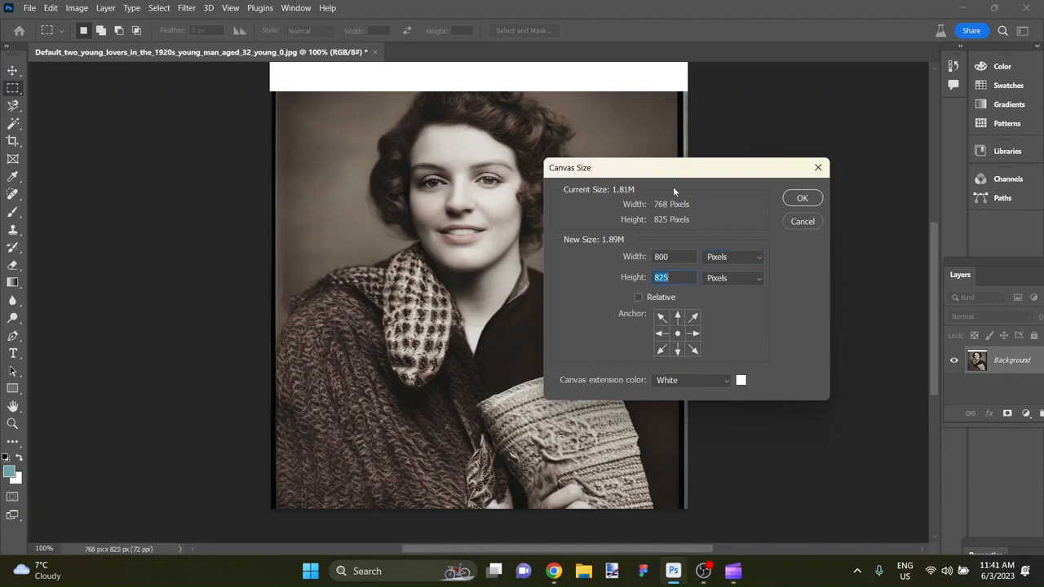
text(1200)
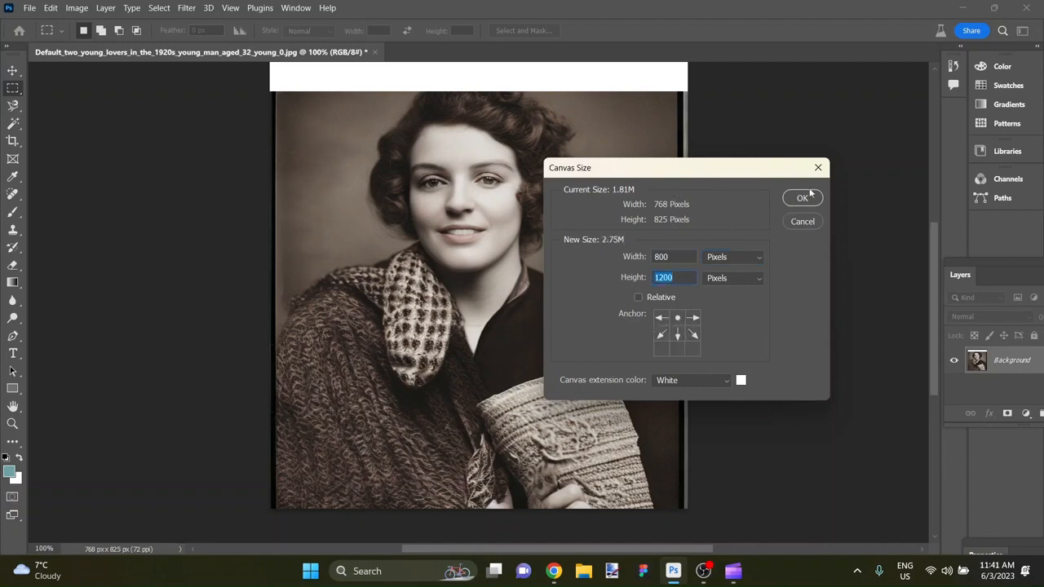
click(802, 197)
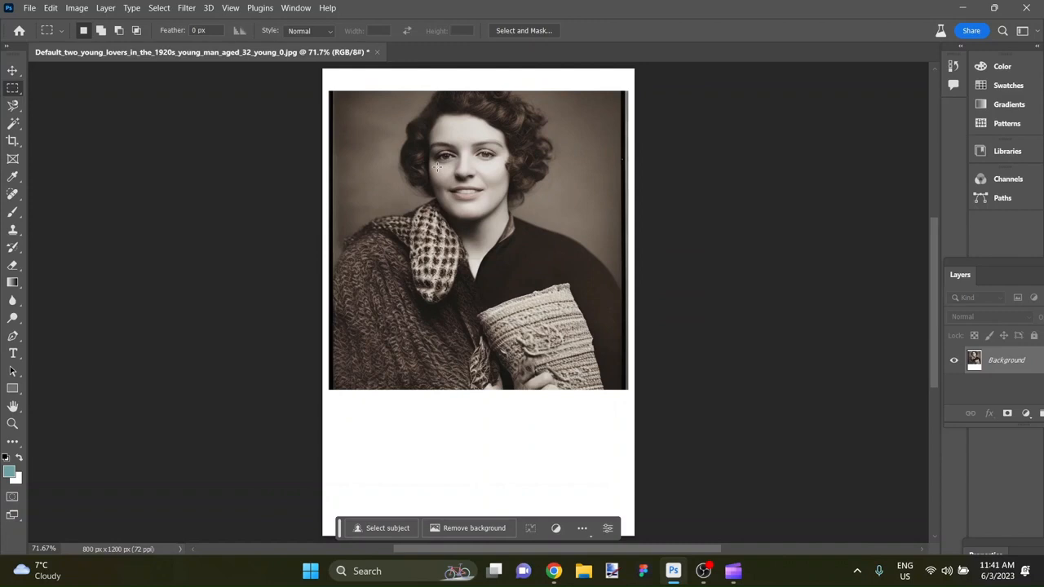
mouse_move(343, 99)
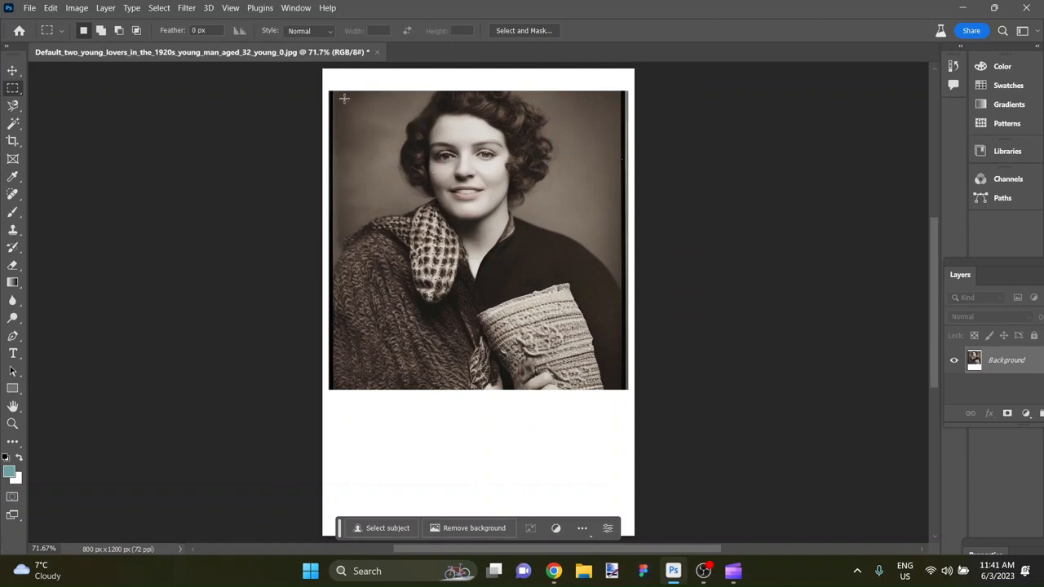
mouse_move(684, 167)
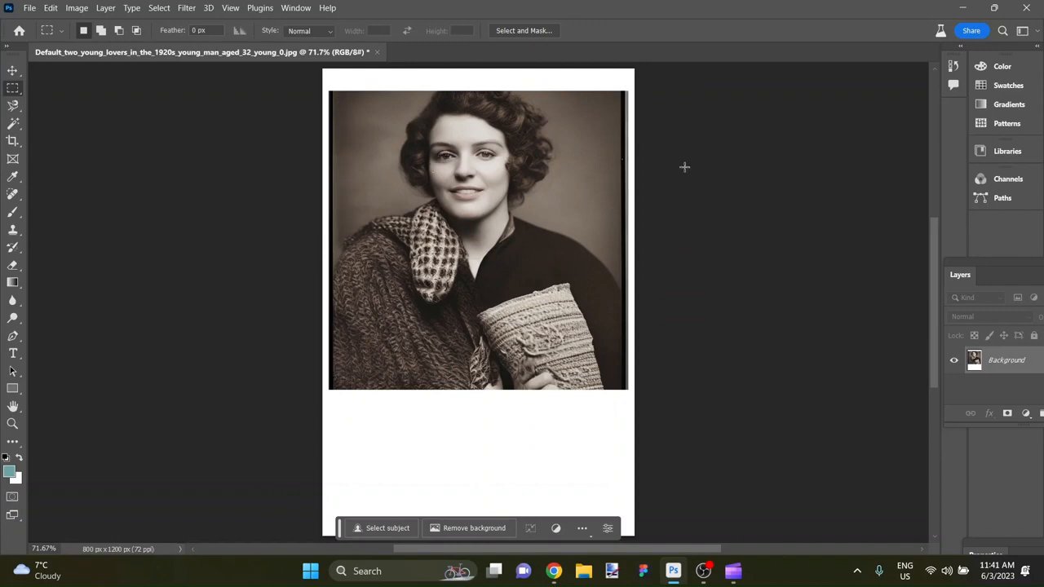
mouse_move(363, 106)
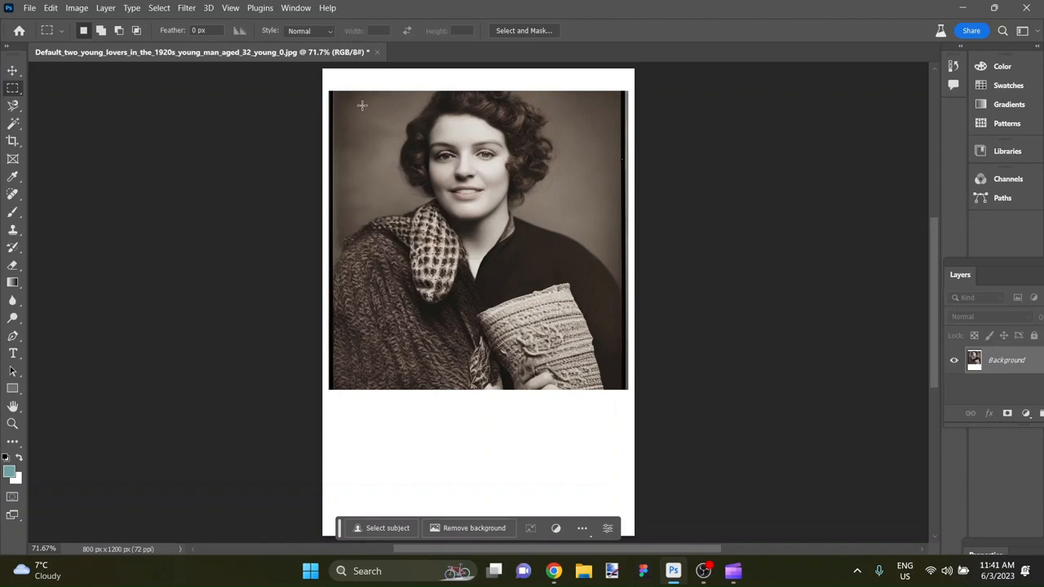
mouse_move(353, 86)
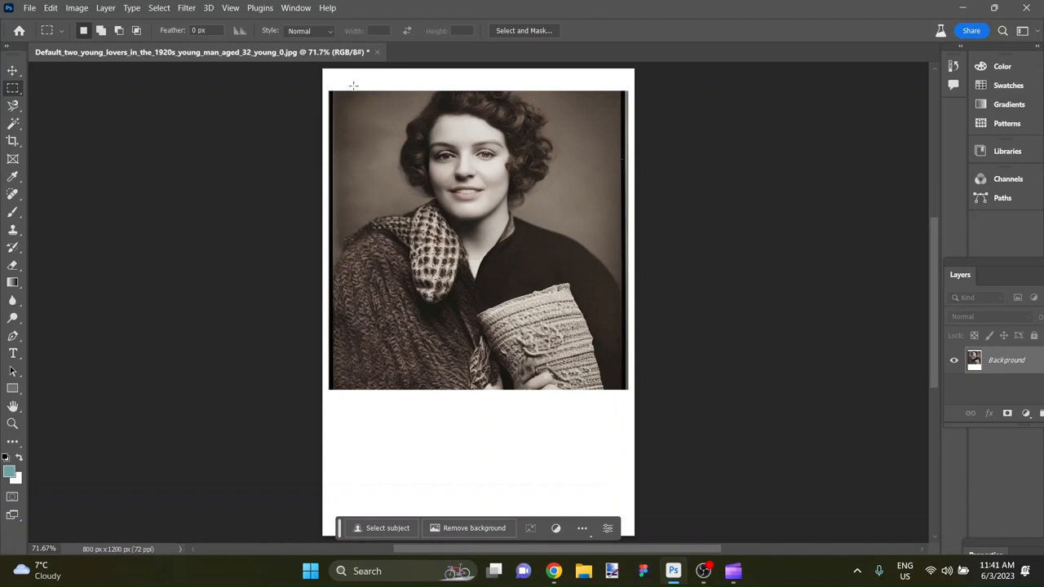
mouse_move(372, 186)
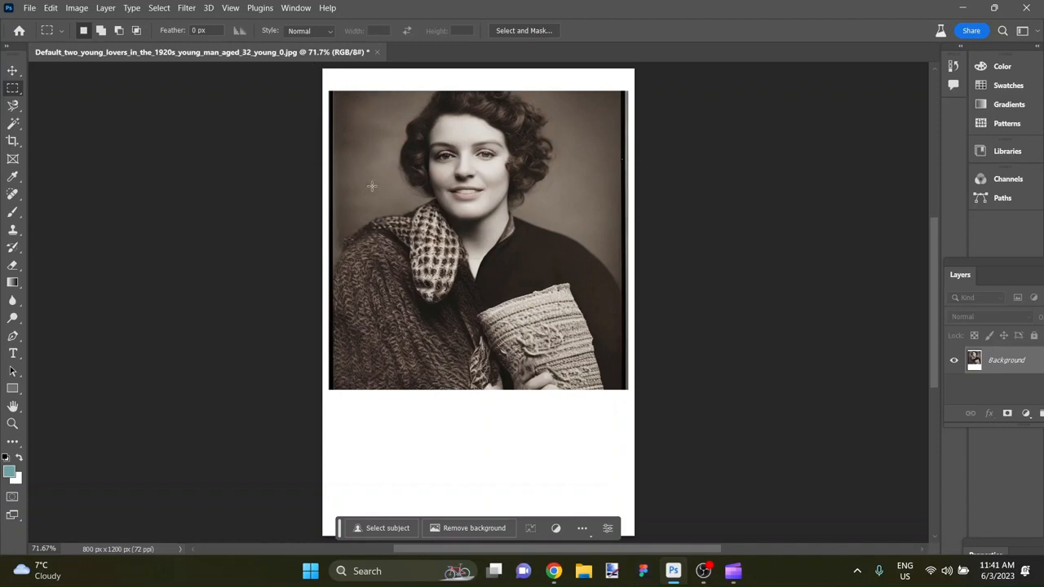
mouse_move(363, 100)
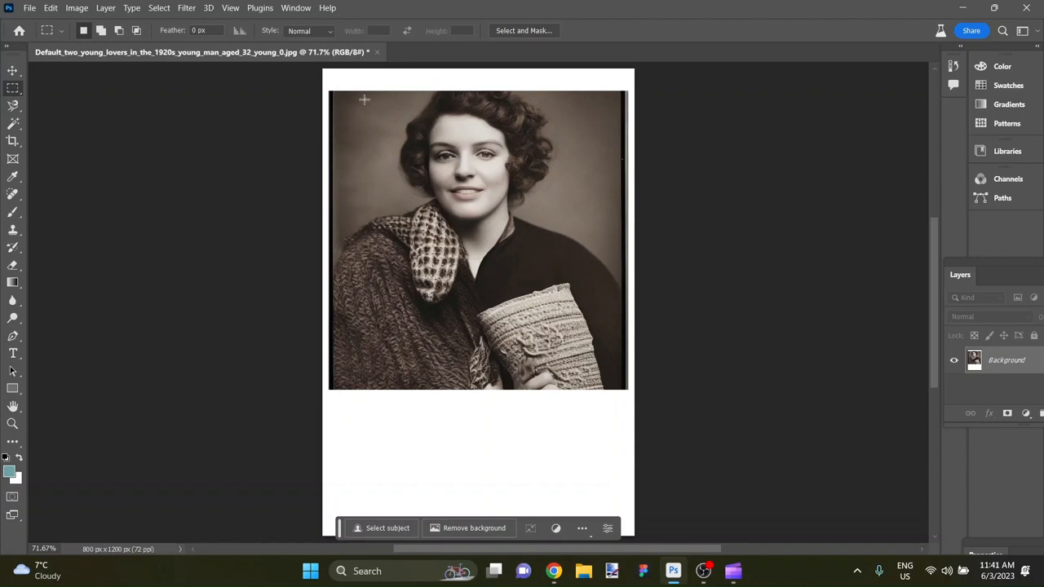
mouse_move(361, 92)
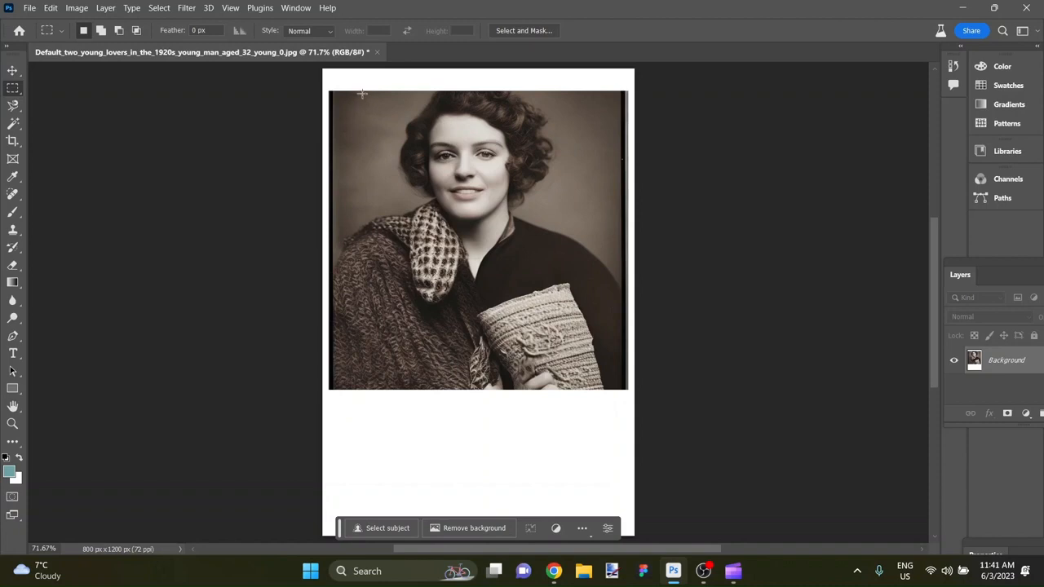
Step: Drag a rectangular marquee over the woman's face and figure down to the photo's bottom edge
drag(361, 93, 477, 298)
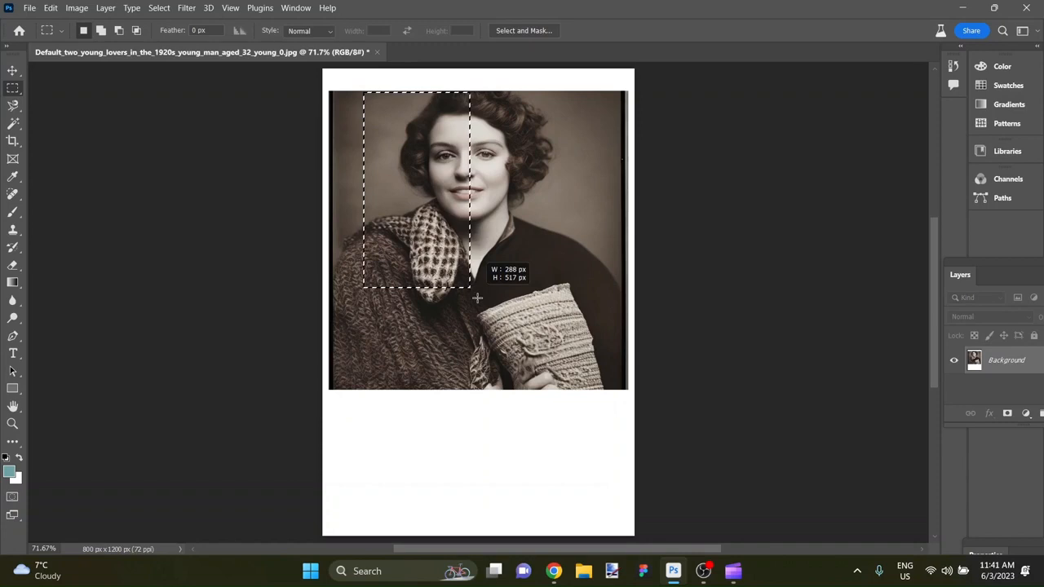
drag(471, 291, 608, 388)
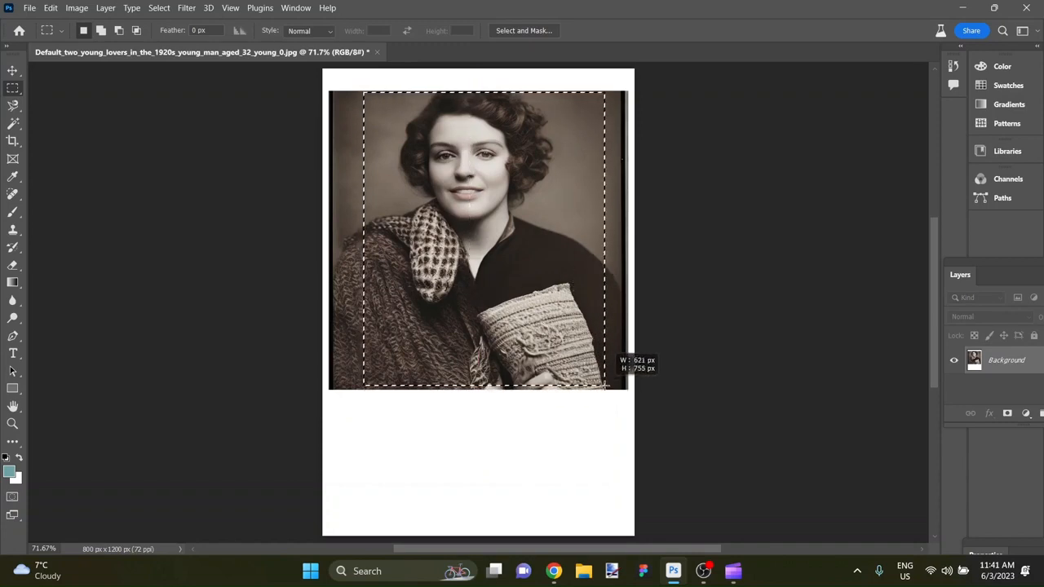
drag(604, 379, 604, 390)
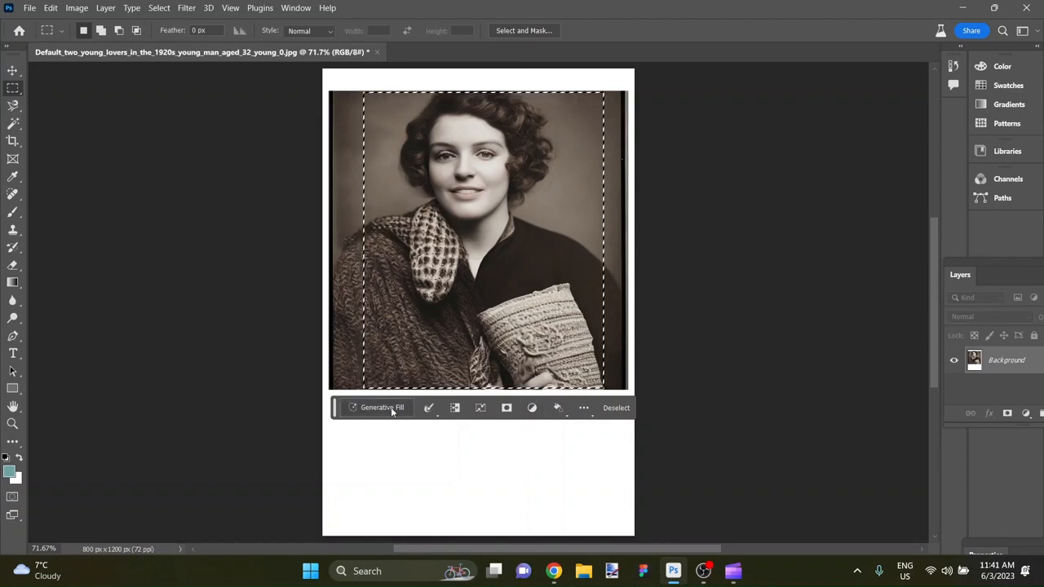
mouse_move(382, 407)
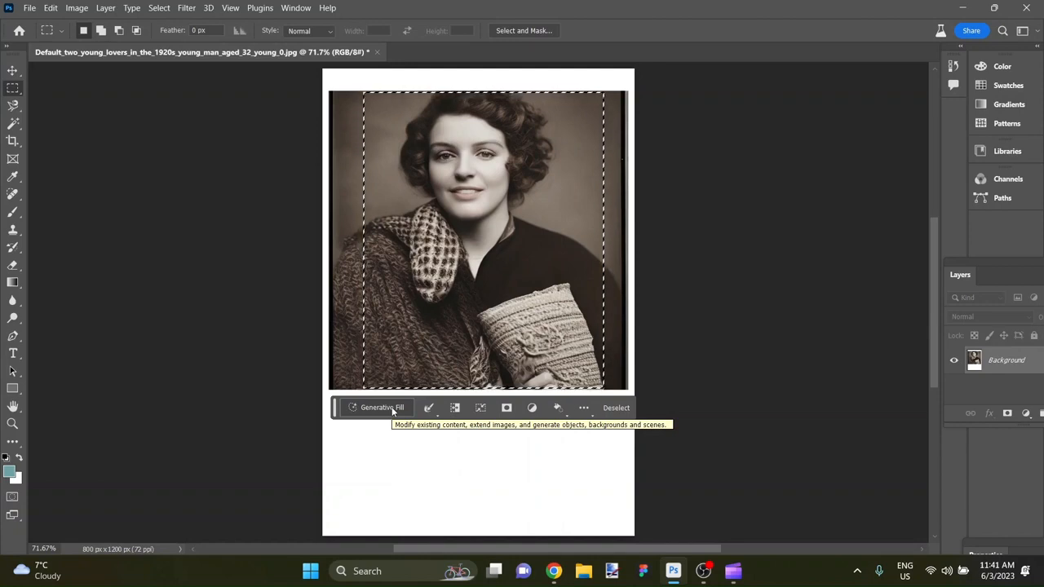
mouse_move(456, 408)
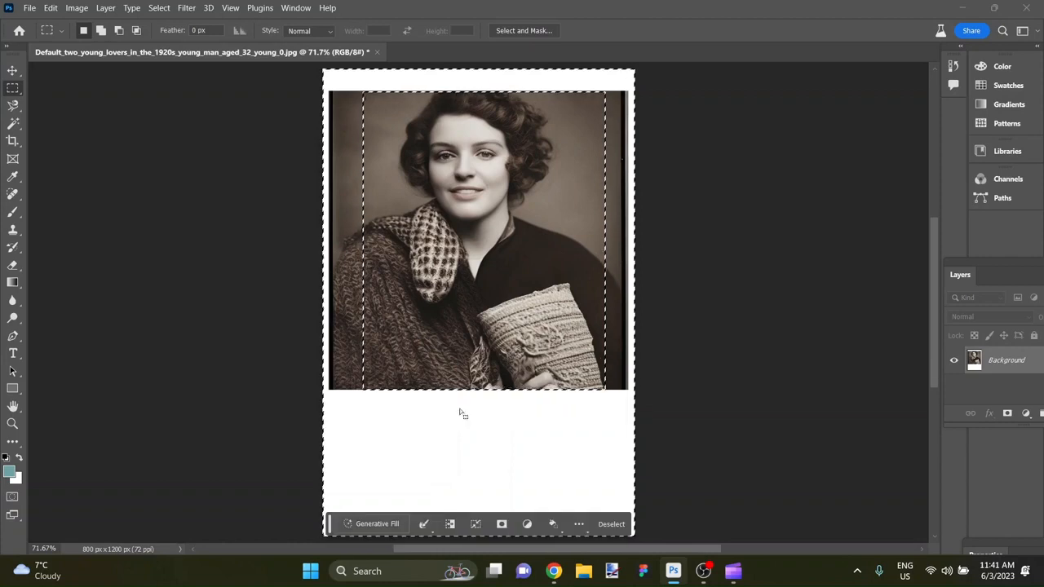
mouse_move(528, 157)
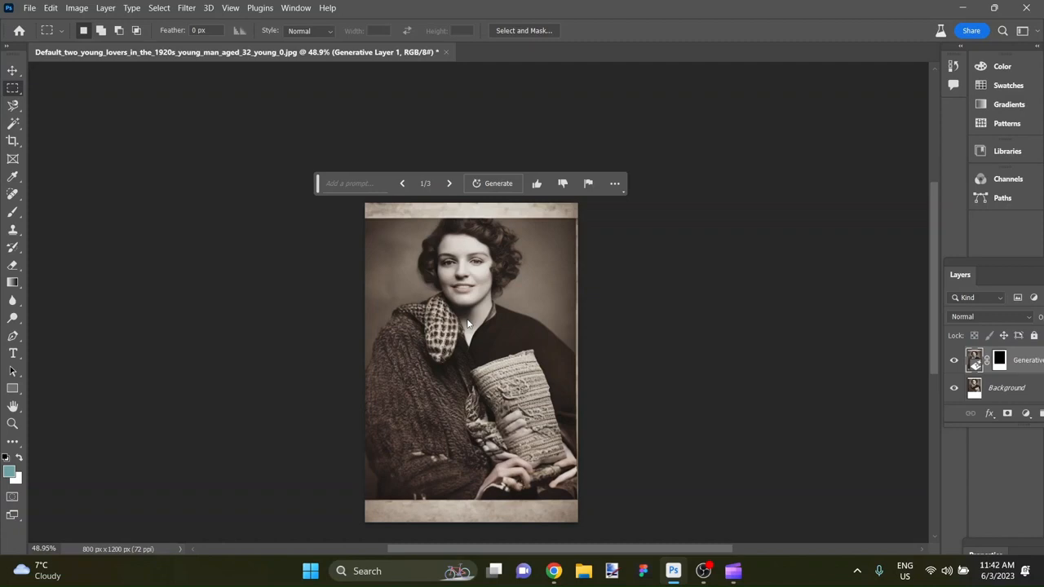
mouse_move(538, 463)
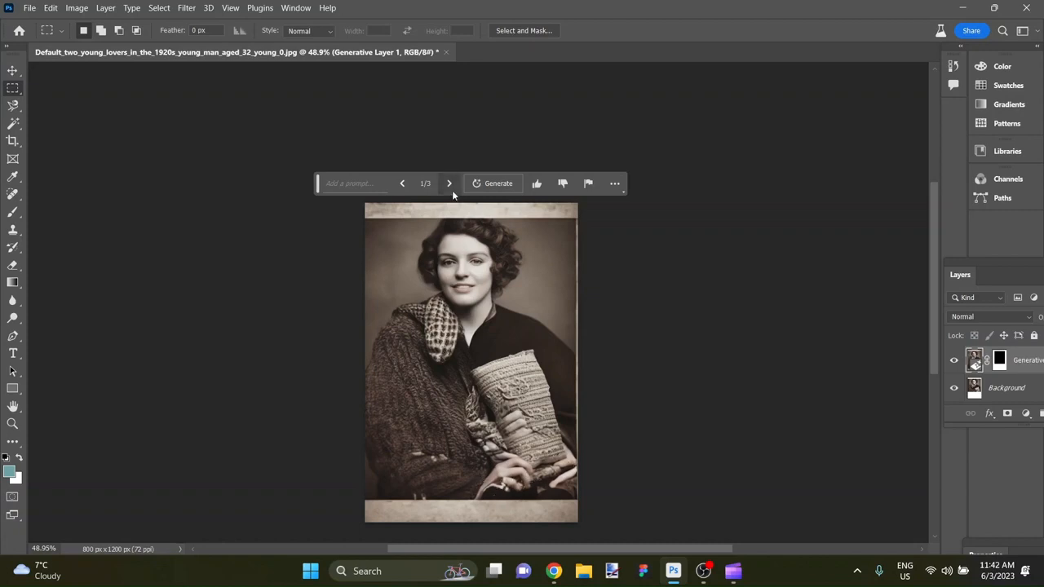
Step: Browse to Generative Fill variation 3/3, the knitted sweater version
click(448, 182)
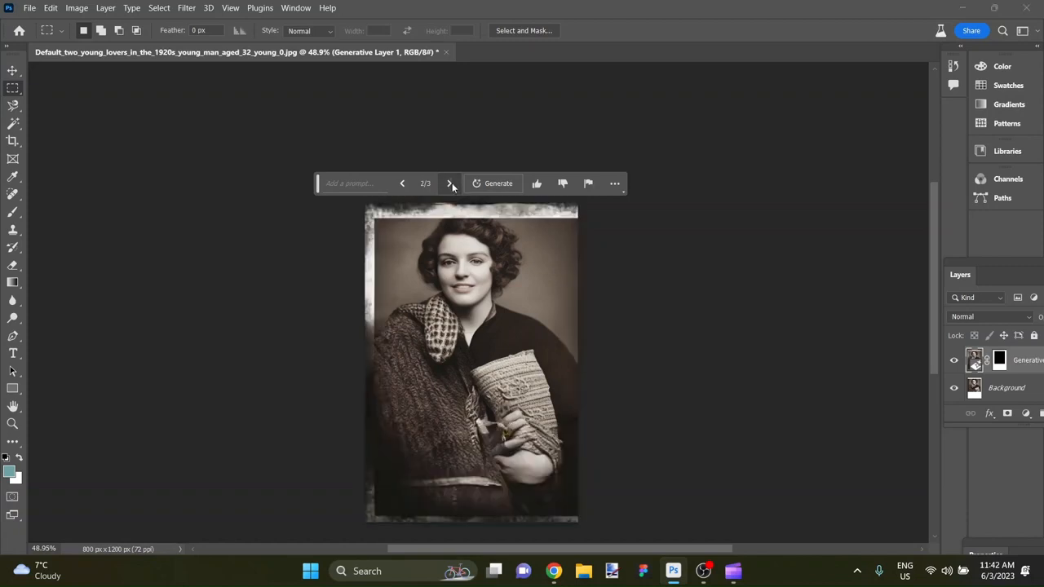
click(450, 183)
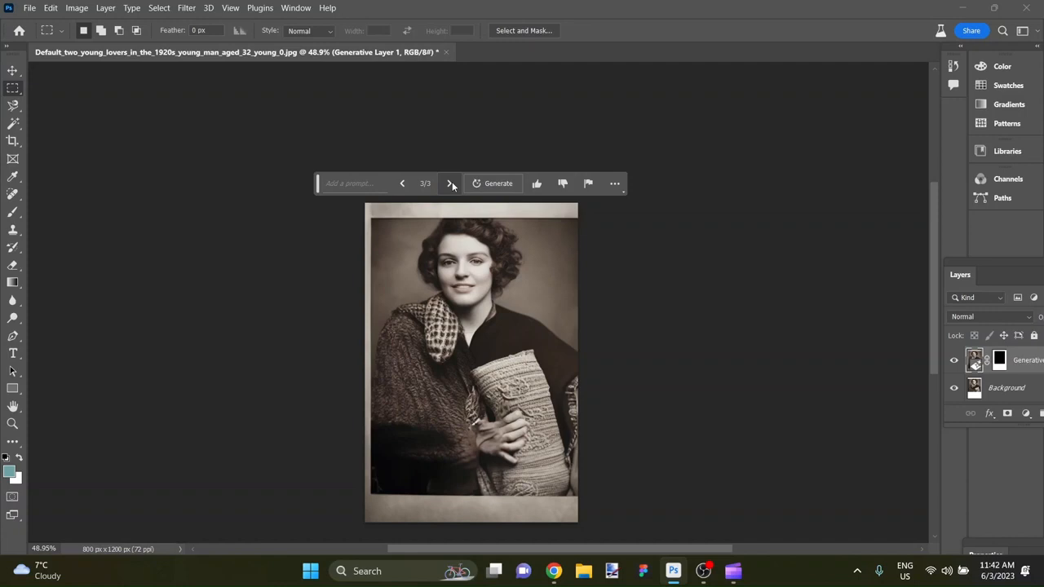
mouse_move(454, 188)
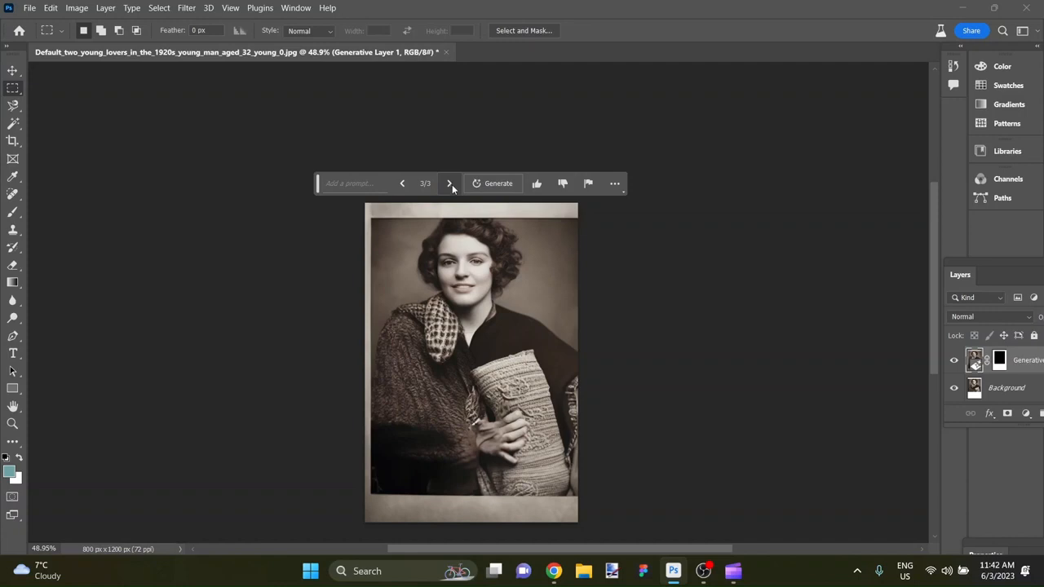
mouse_move(458, 190)
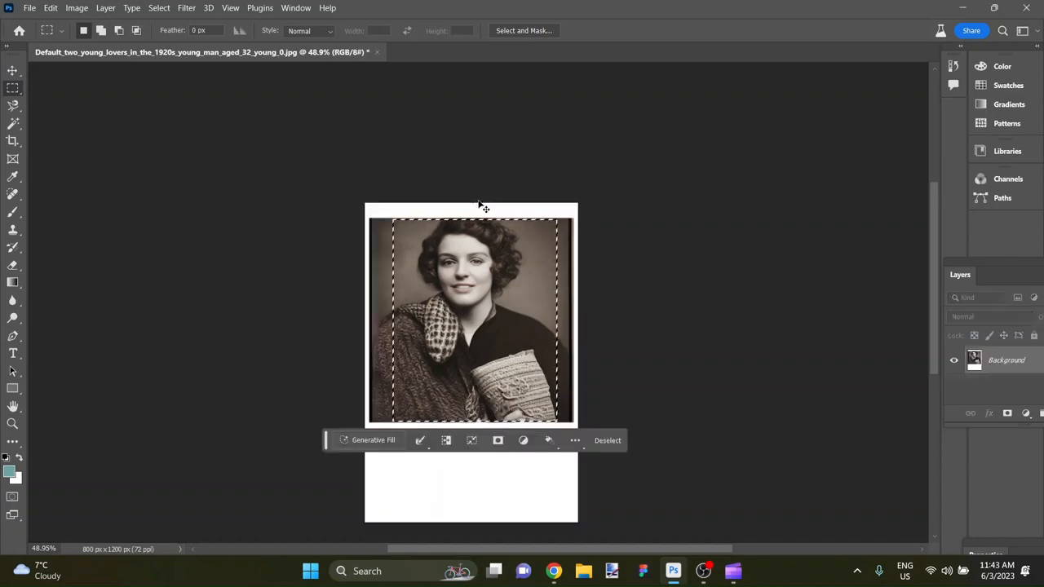
mouse_move(156, 115)
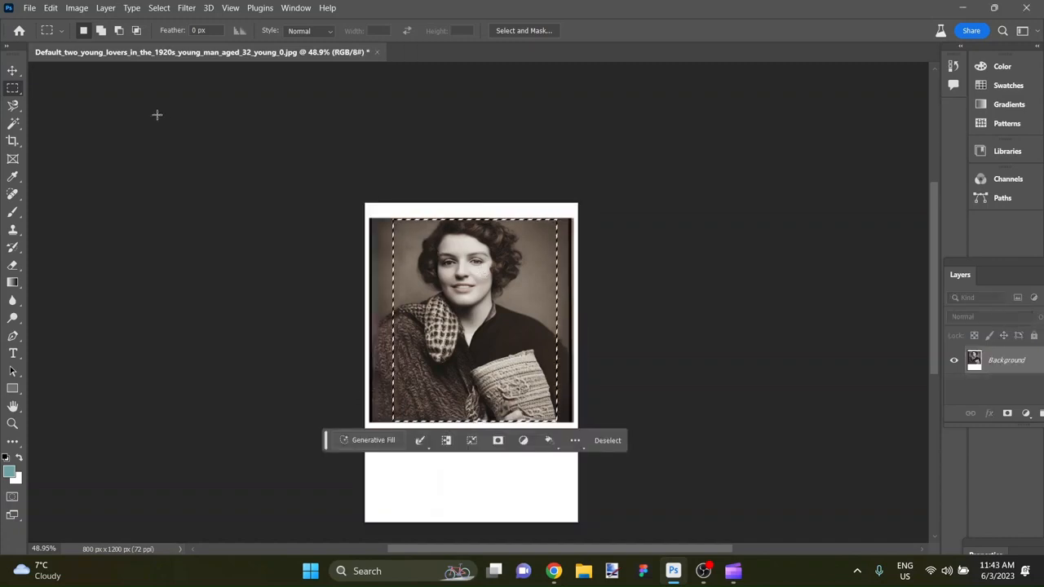
Step: Select a rectangle around the face and run an empty-prompt Generative Fill outside it
click(607, 440)
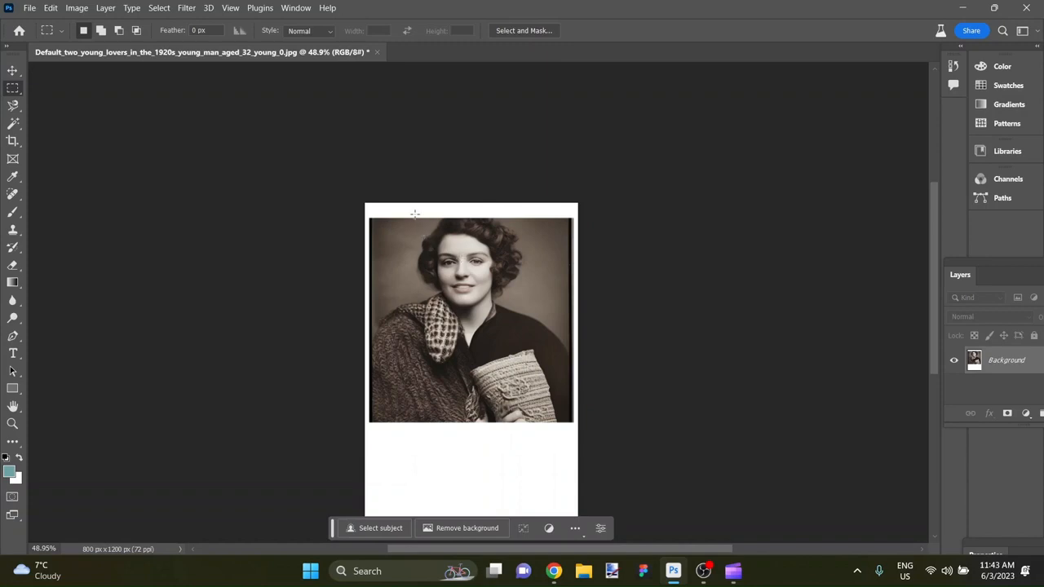
drag(419, 225, 515, 316)
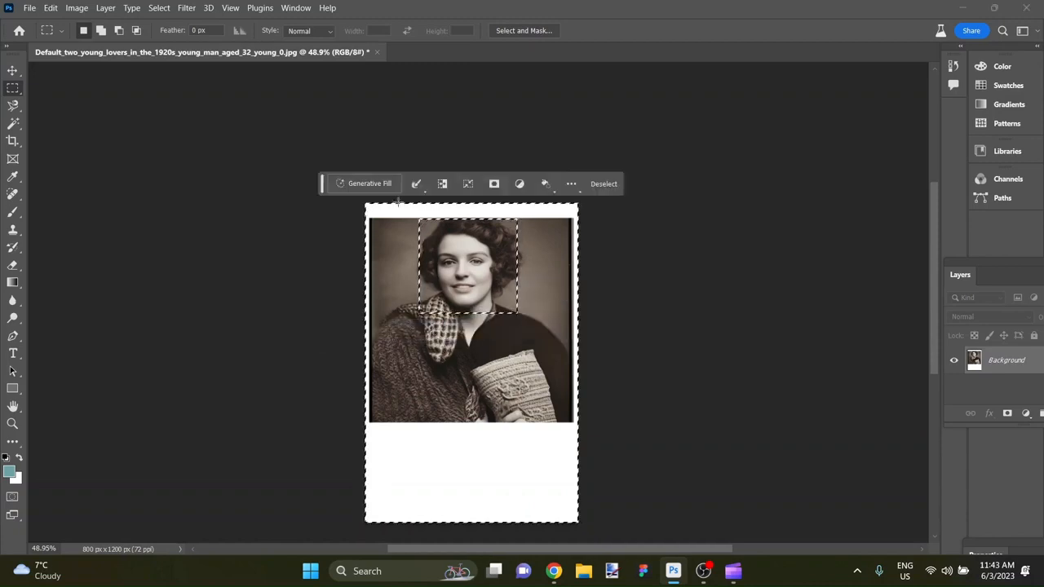
click(369, 183)
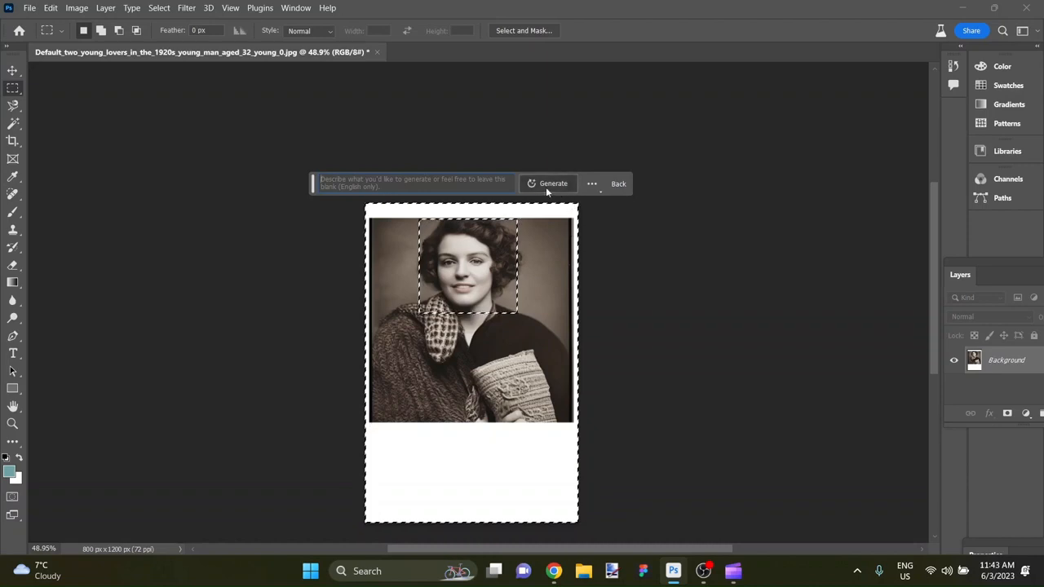
click(553, 183)
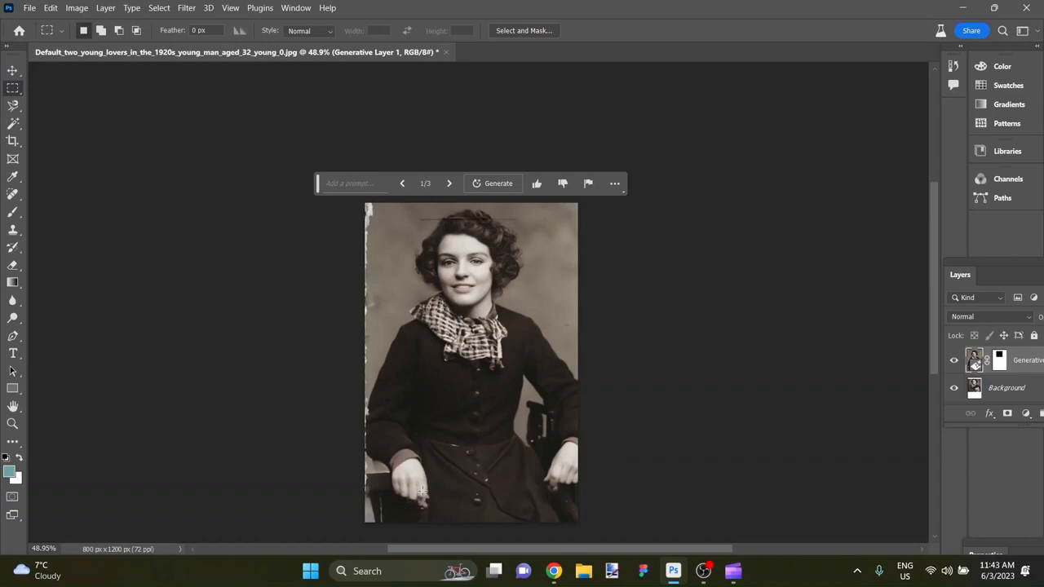
mouse_move(458, 206)
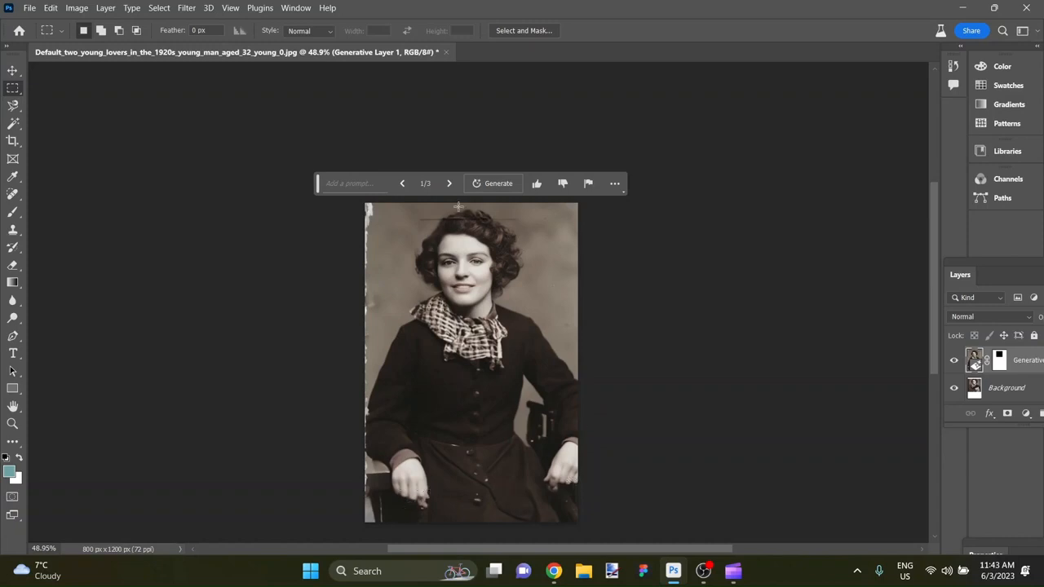
Step: View variations 2 and 3, then step back to variation 1 with the checked scarf
click(449, 182)
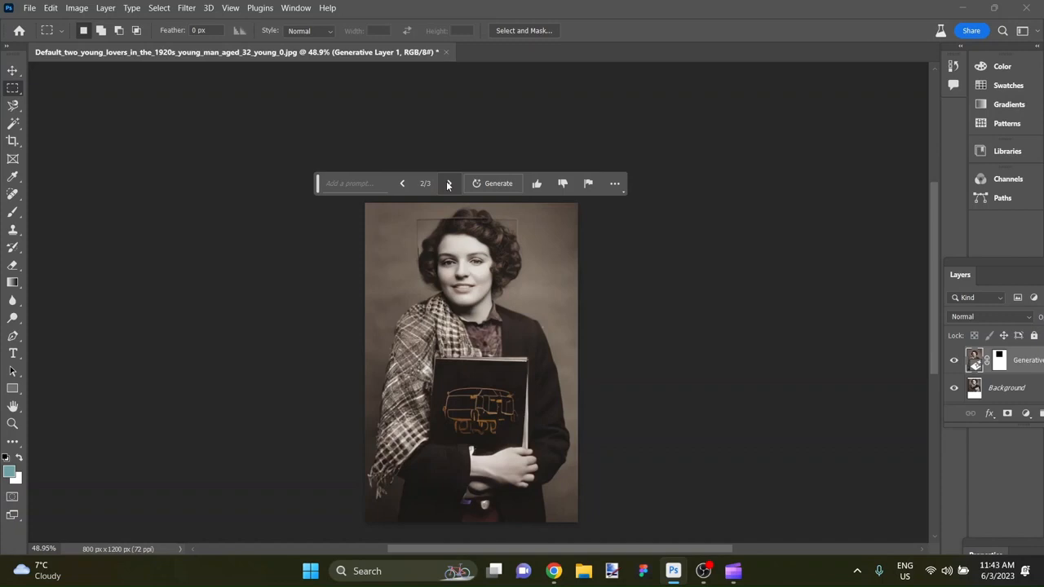
mouse_move(447, 183)
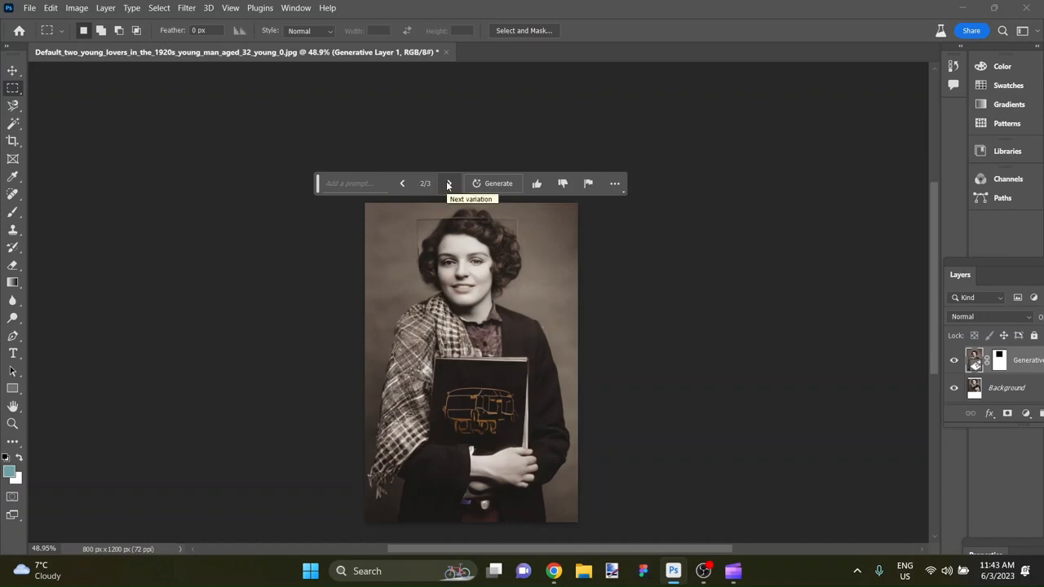
click(448, 183)
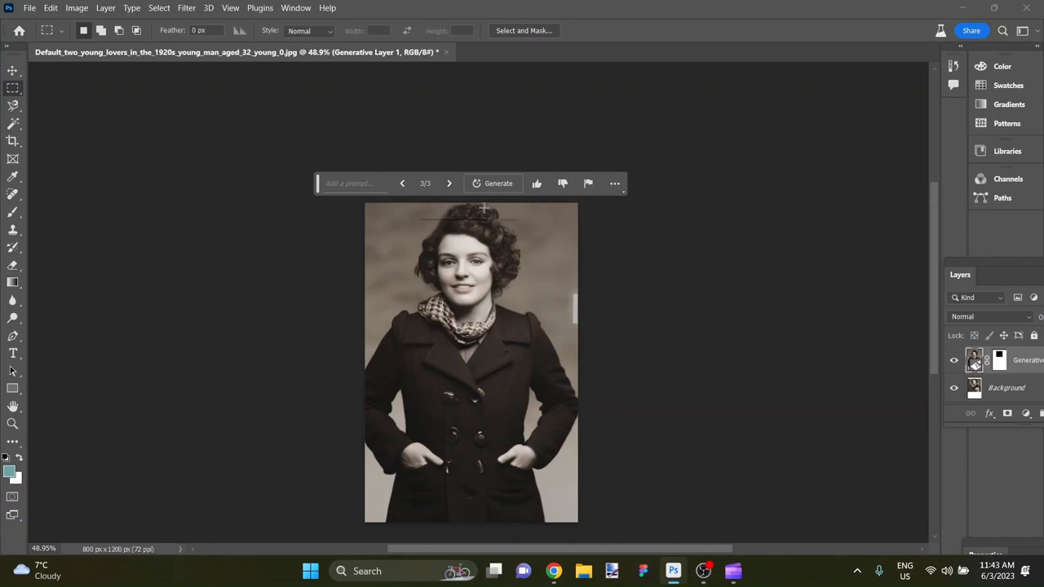
mouse_move(521, 226)
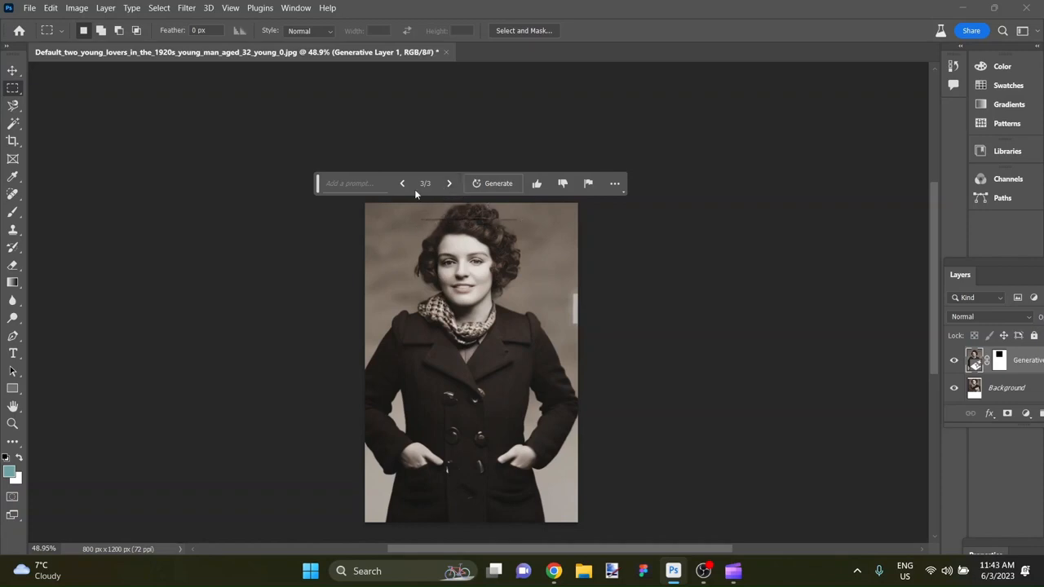
click(402, 182)
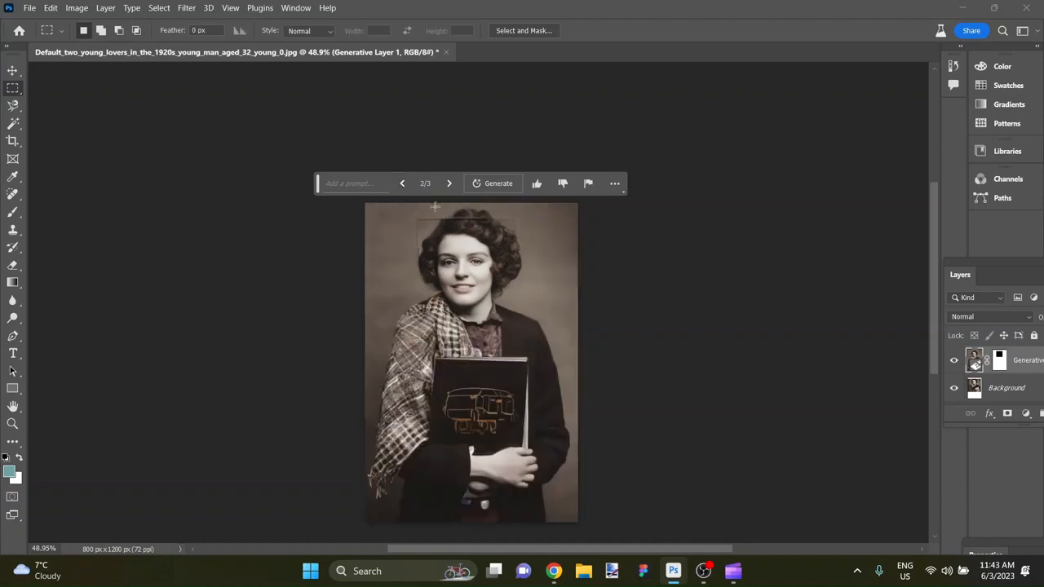
click(402, 183)
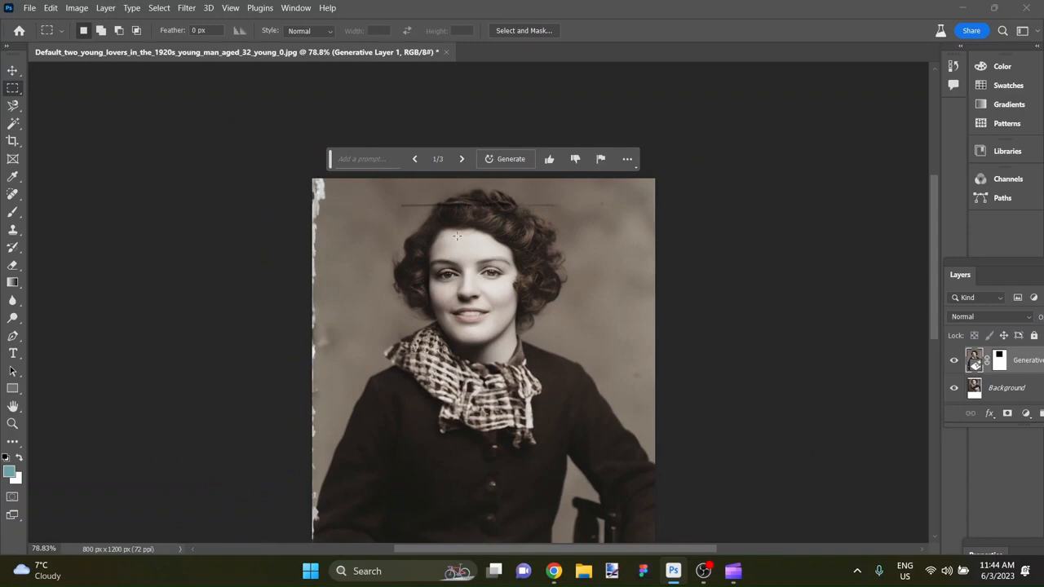
Step: Undo the checked-scarf fill and regenerate outside a new face rectangle into a dark coat
click(462, 159)
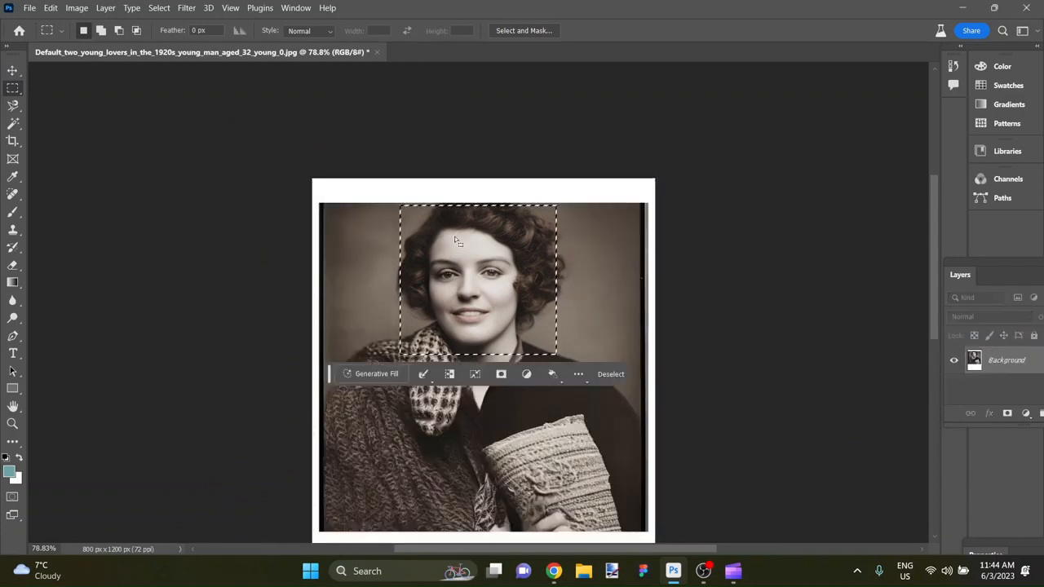
click(610, 374)
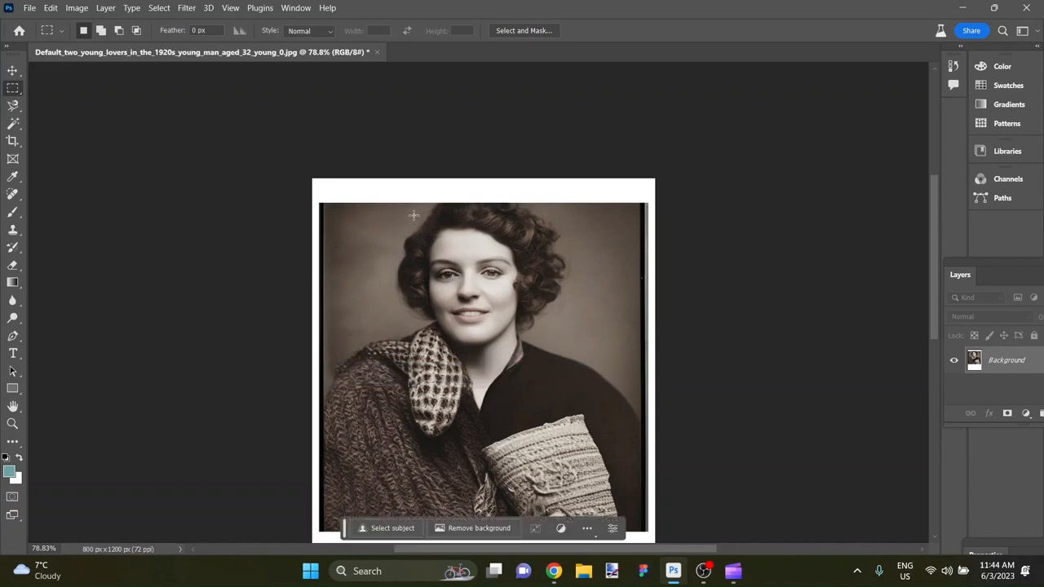
mouse_move(418, 218)
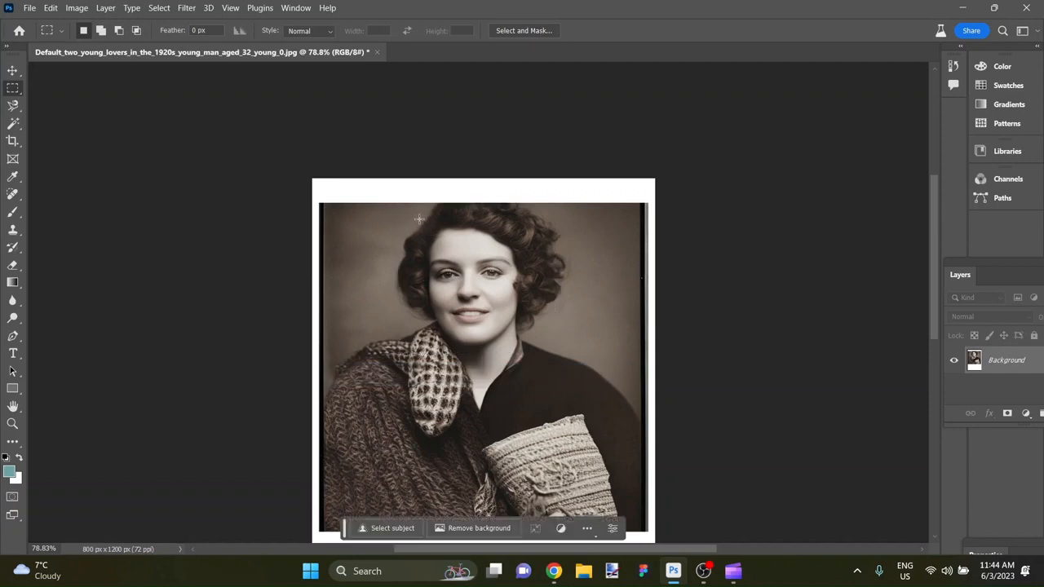
drag(420, 220, 530, 351)
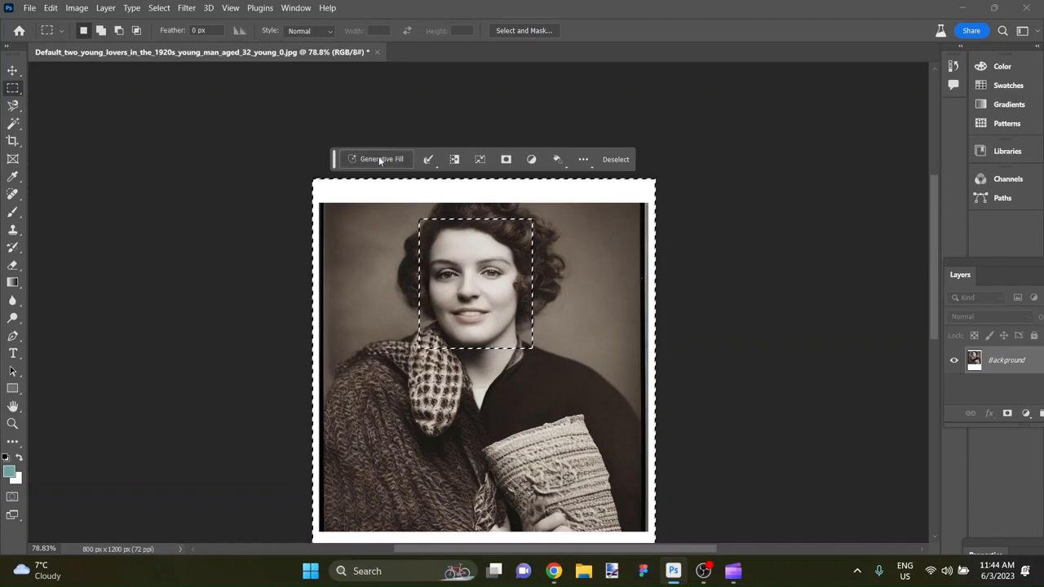
click(375, 159)
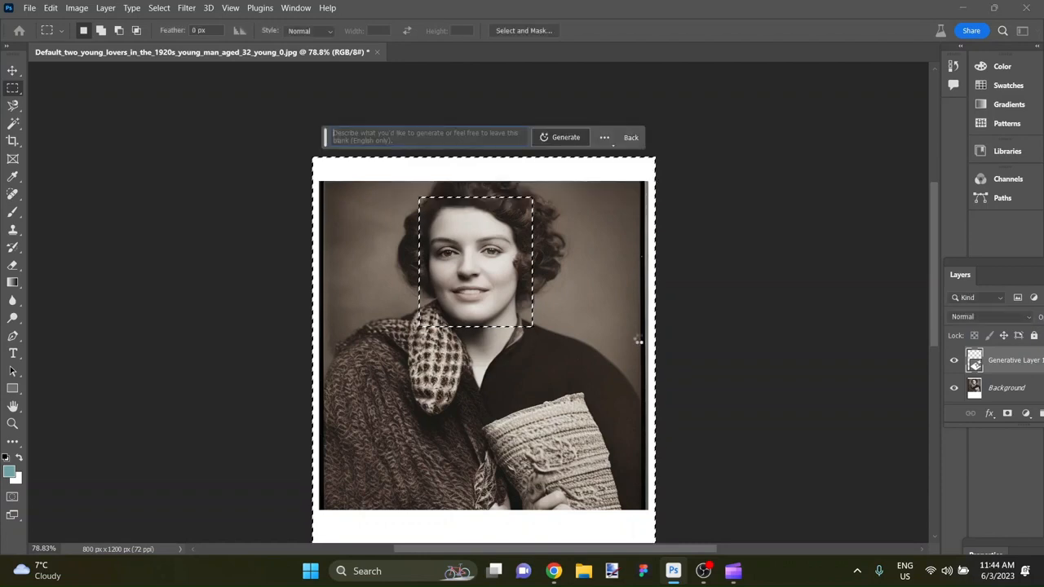
click(565, 137)
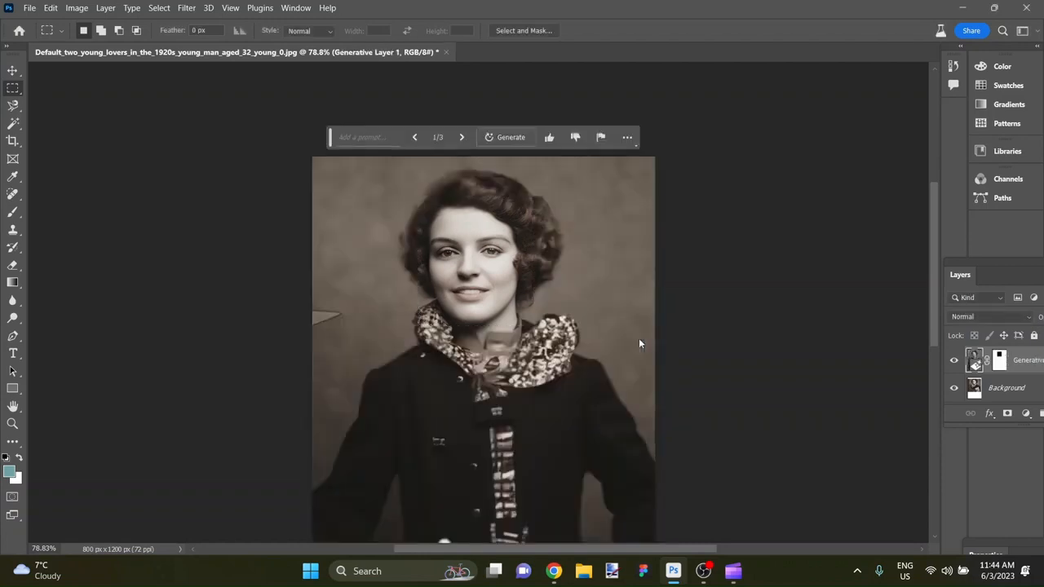
mouse_move(638, 339)
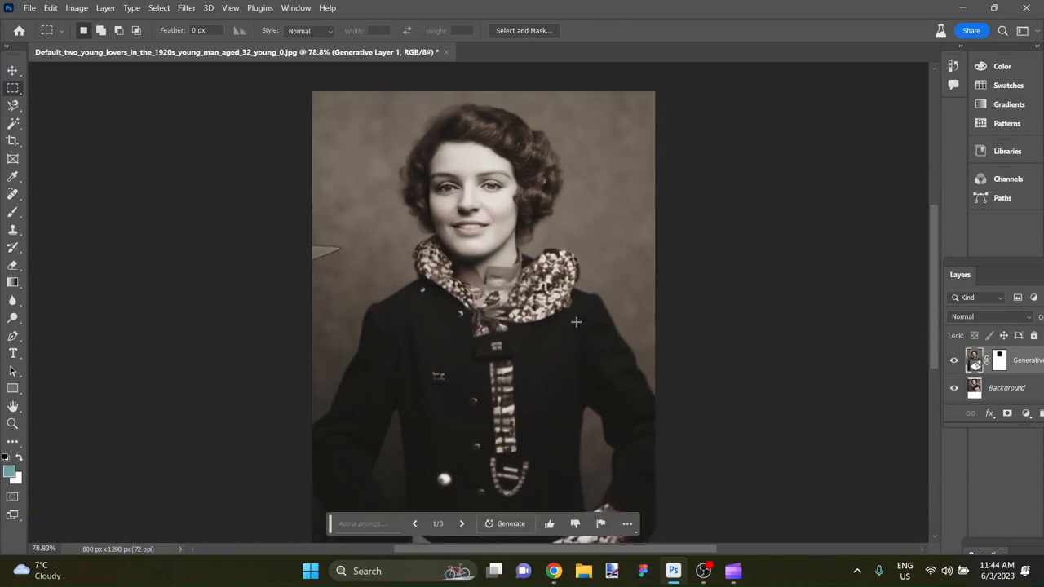
Step: Zoom out and cycle the variations, stopping on 2/3, the dark jacket with patterned scarf
scroll(down, 3)
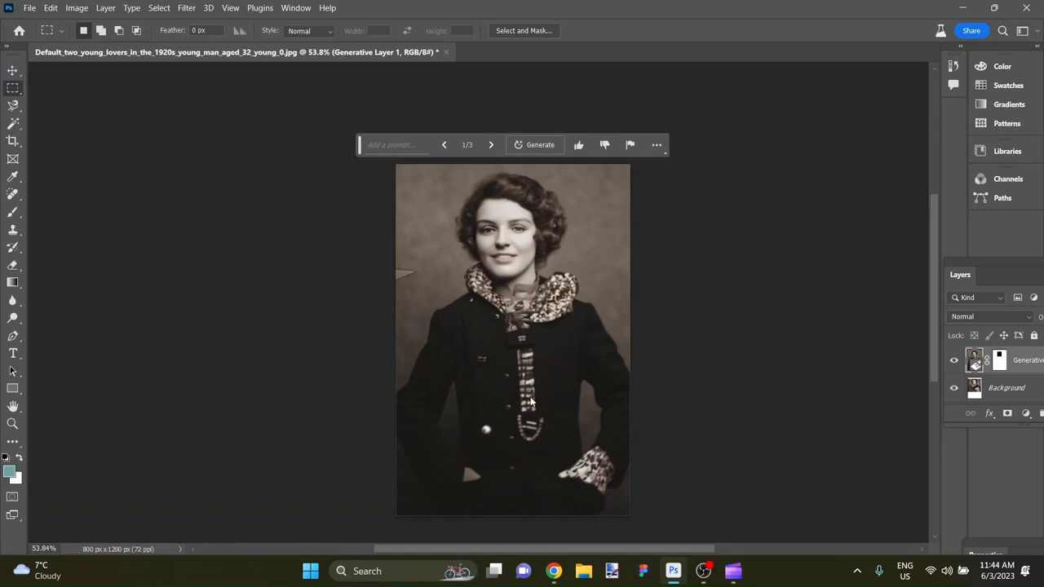
mouse_move(516, 359)
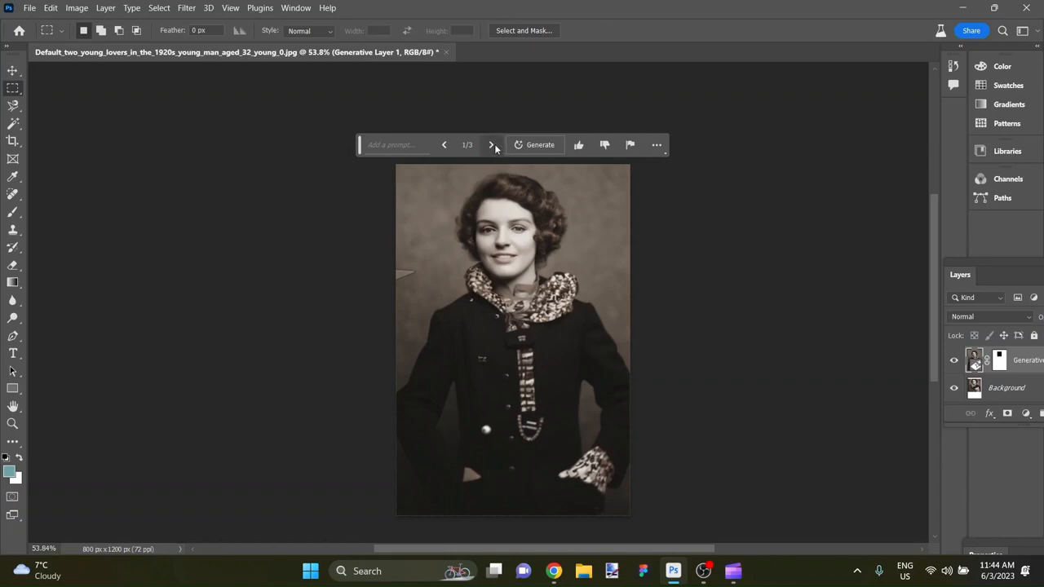
click(491, 144)
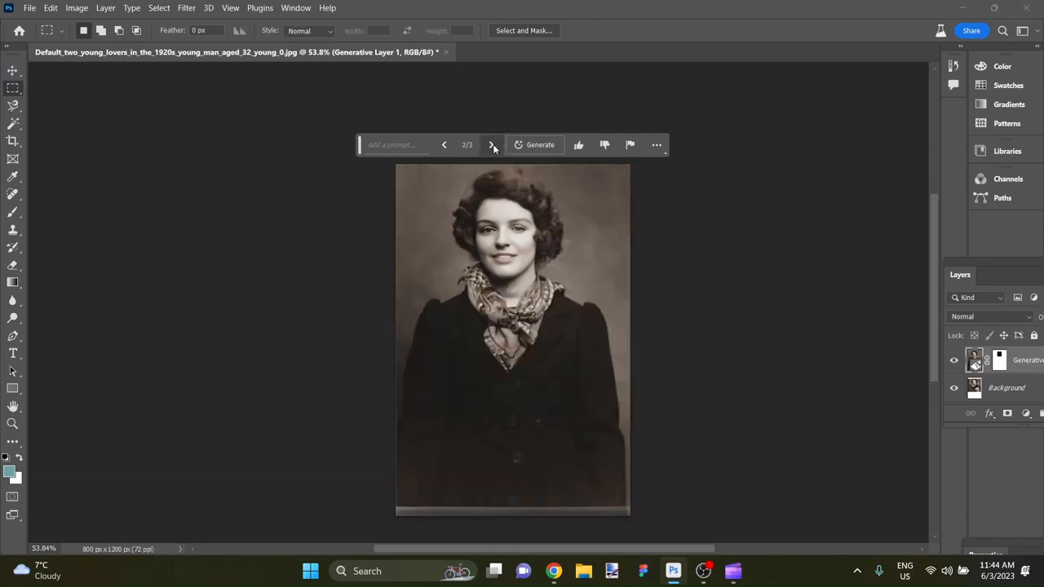
click(490, 145)
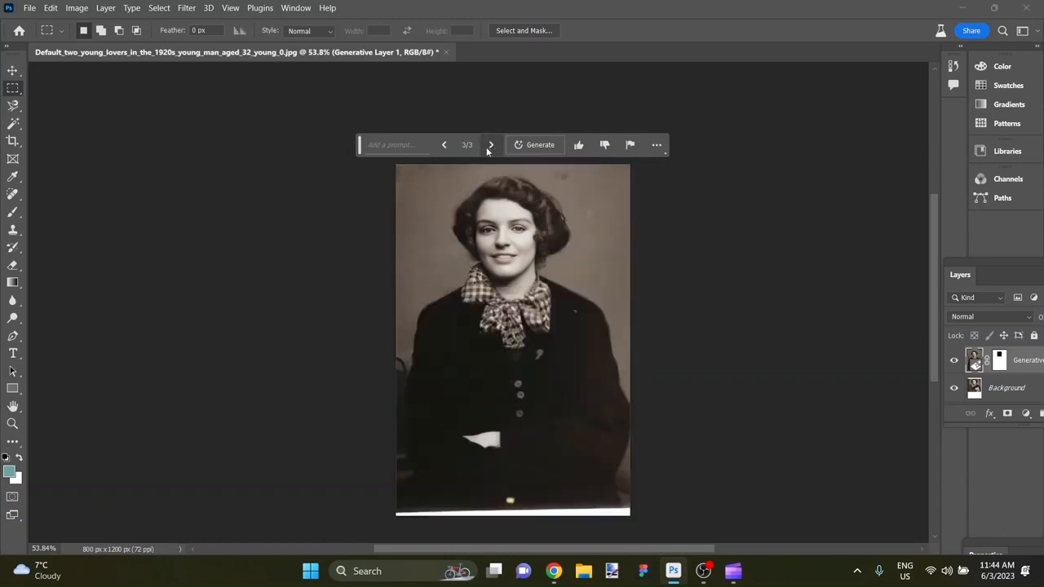
click(444, 145)
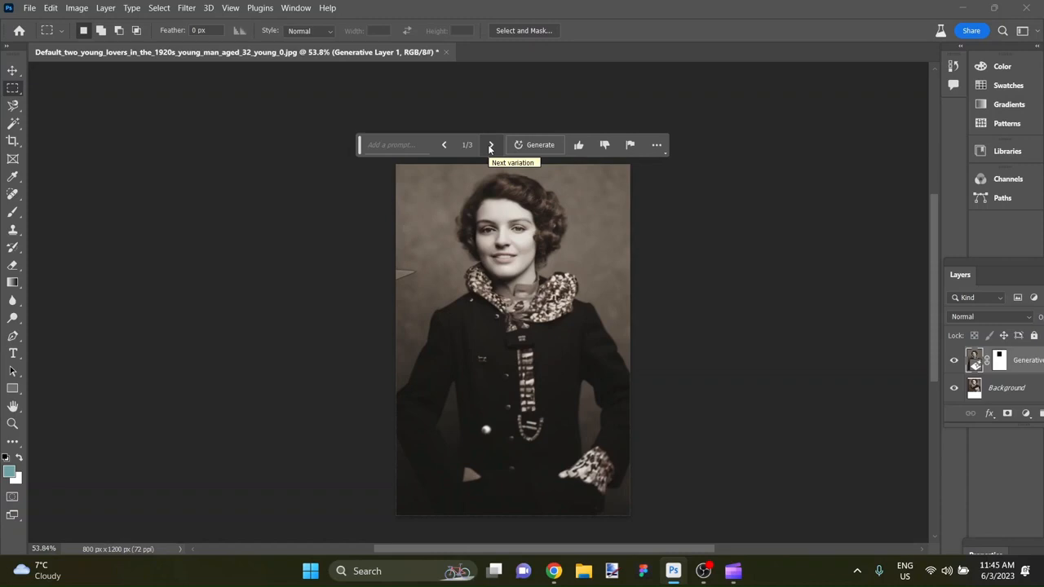
click(490, 144)
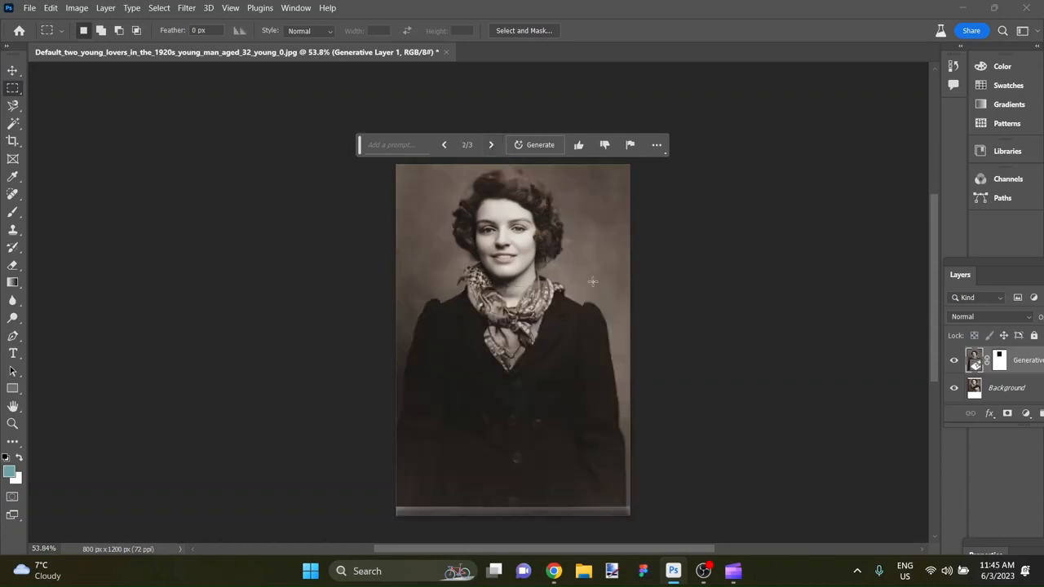
mouse_move(609, 364)
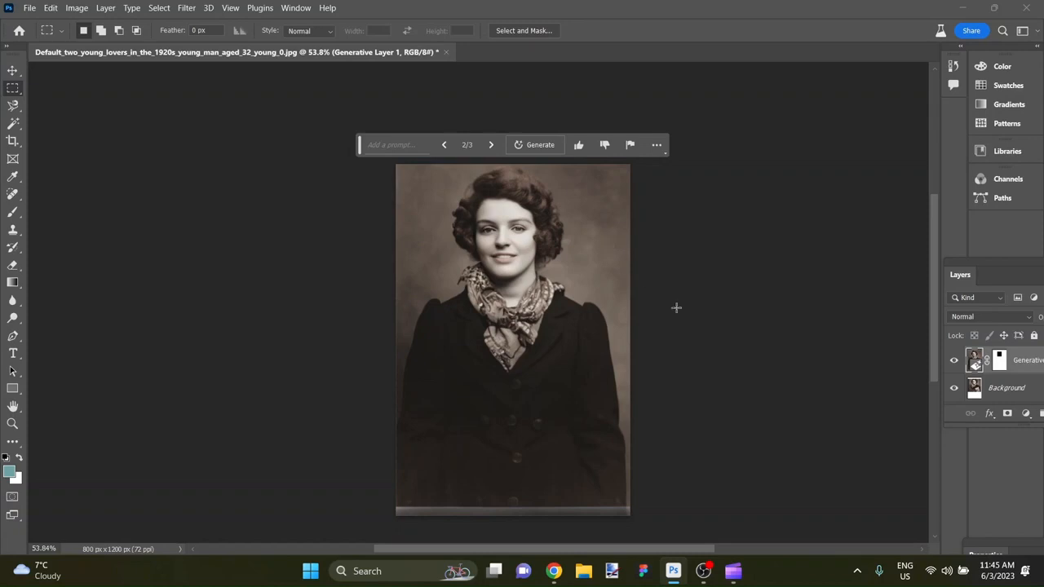
mouse_move(640, 387)
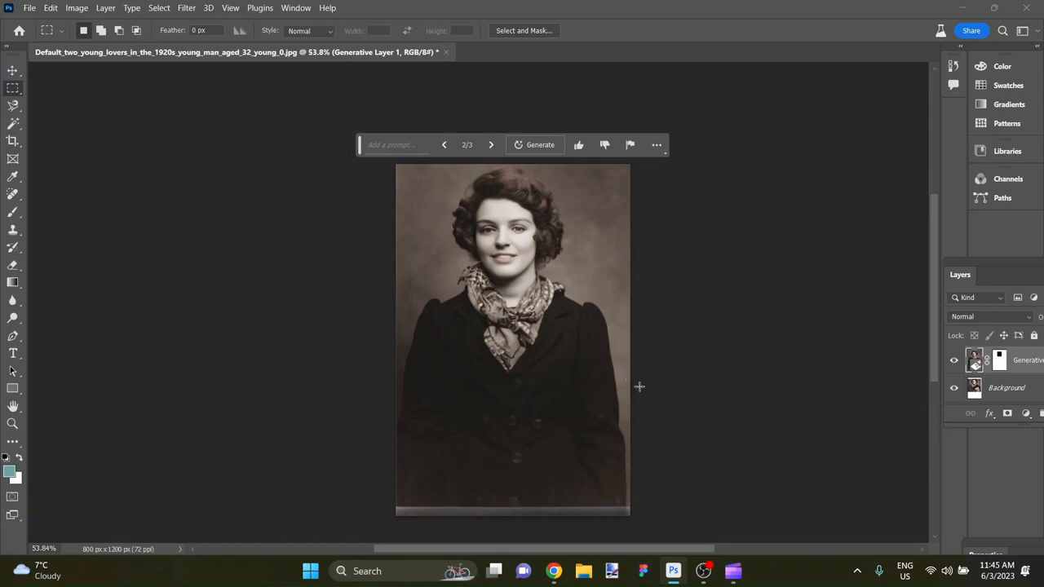